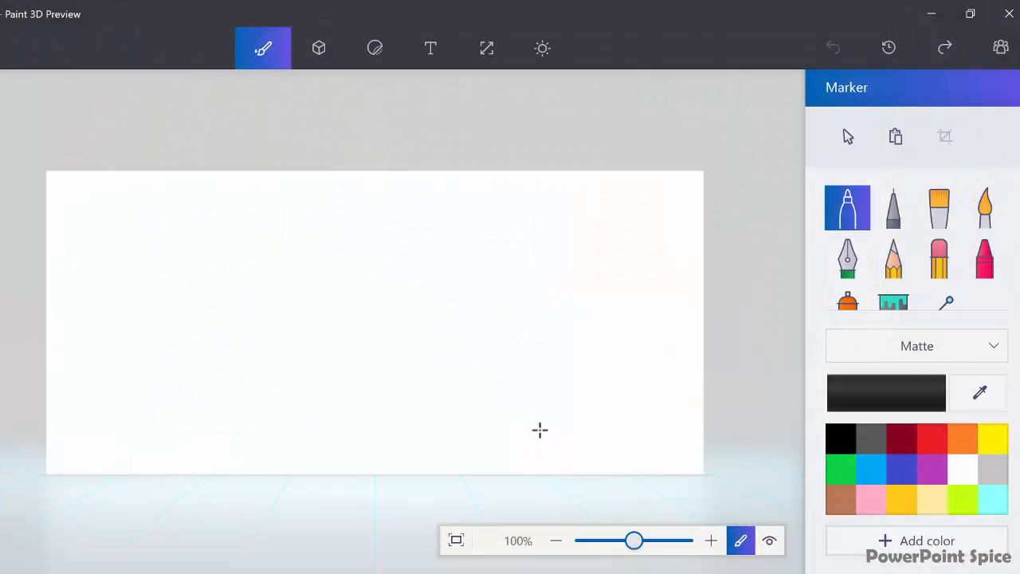
{"action": "mouse_move", "coordinate": [118, 453]}
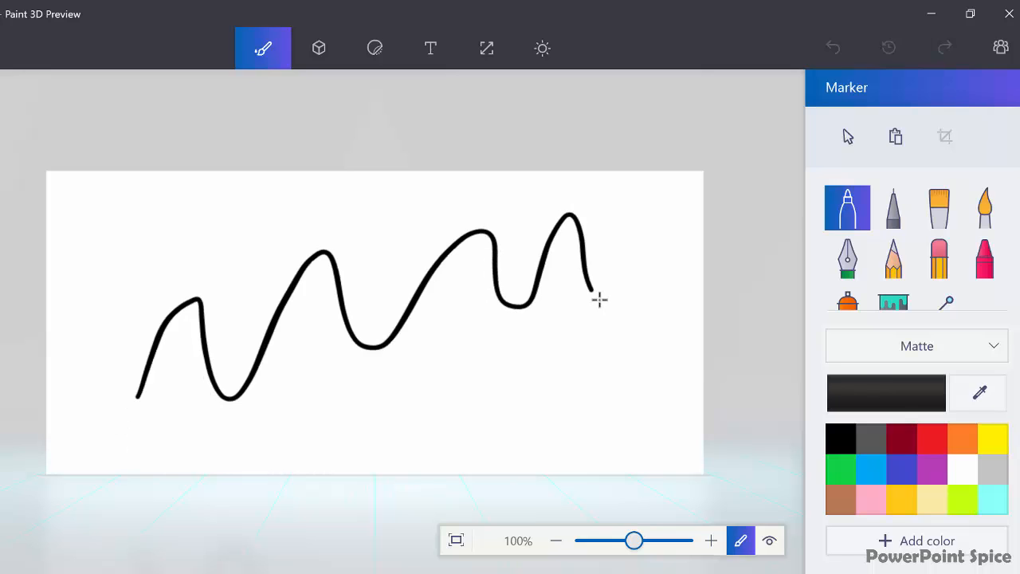
Doodle a black freehand squiggle, then start a Sharp edge 3D doodle from the 3D objects
{"action": "left_click_drag", "start_coordinate": [587, 287], "coordinate": [630, 311]}
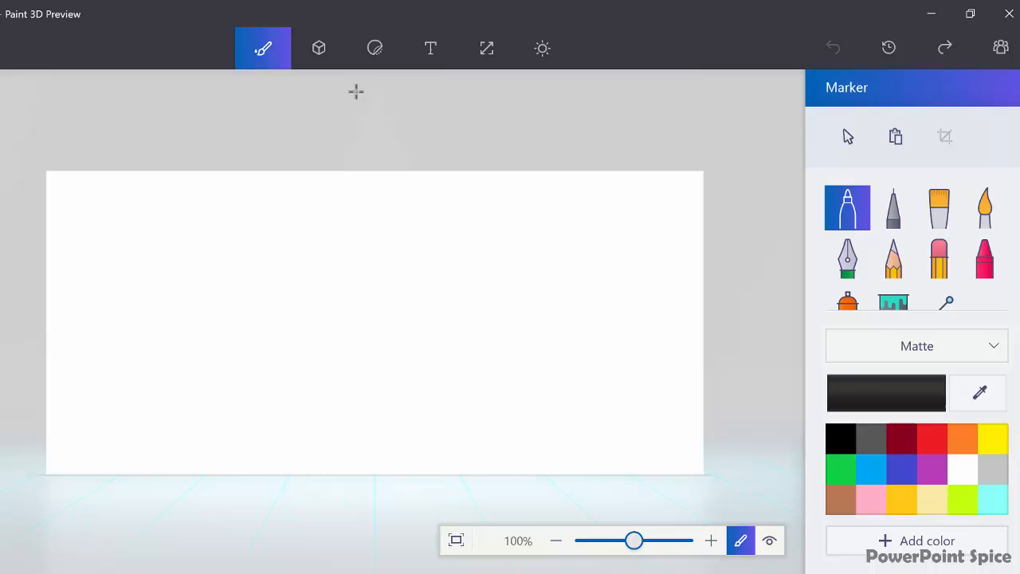
{"action": "left_click", "coordinate": [319, 48]}
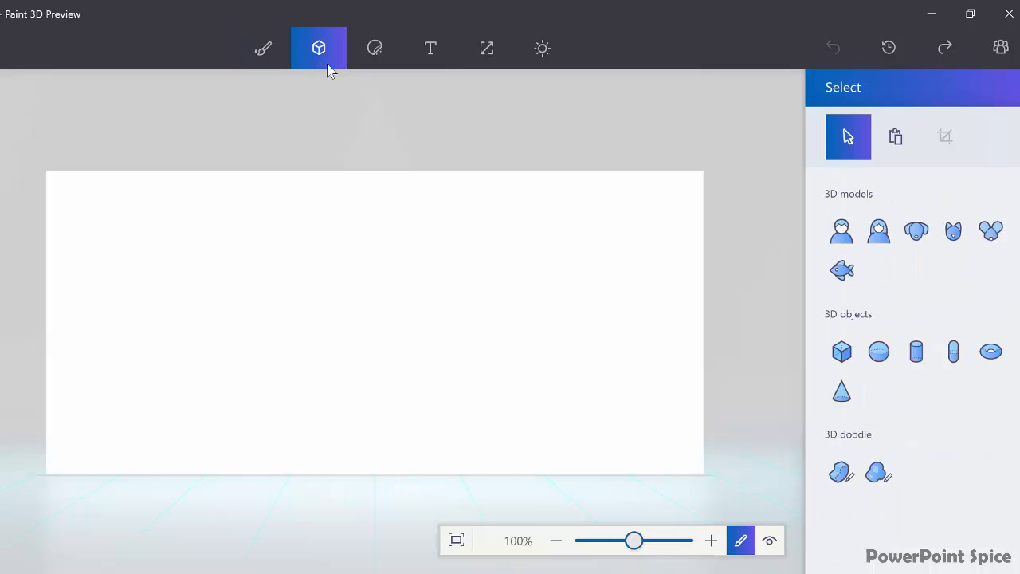
{"action": "mouse_move", "coordinate": [847, 515]}
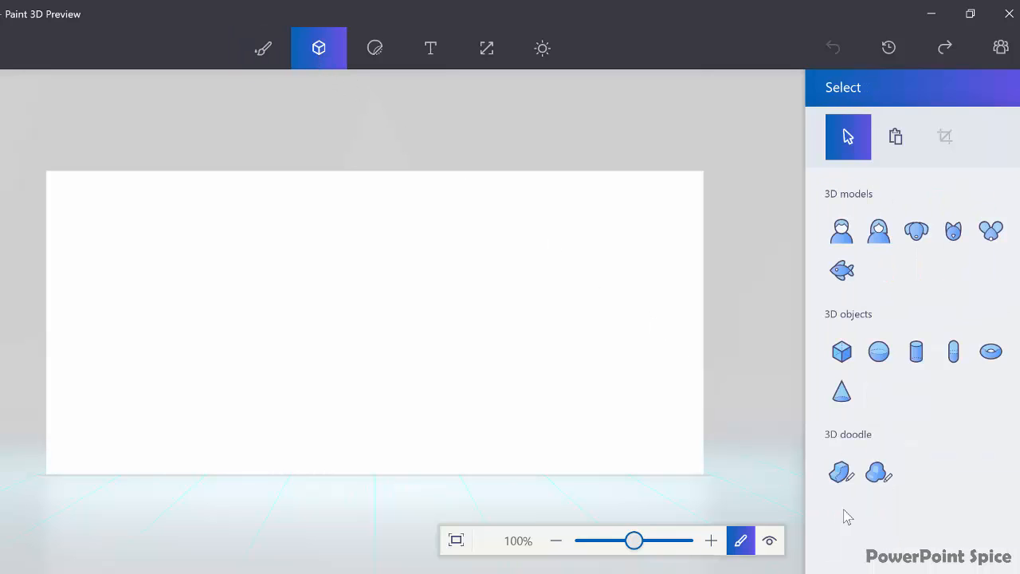
{"action": "mouse_move", "coordinate": [842, 473]}
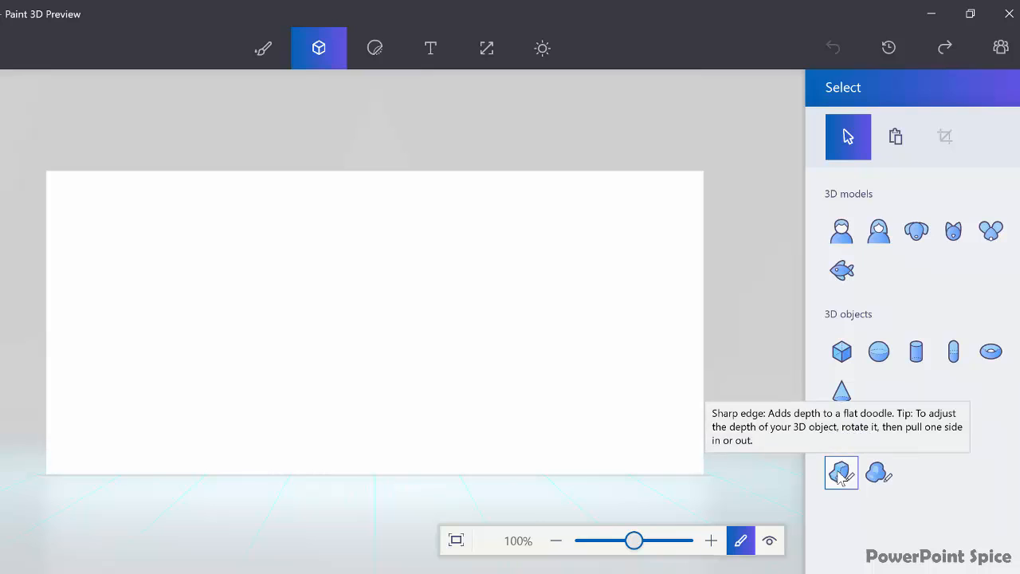
{"action": "left_click", "coordinate": [840, 475]}
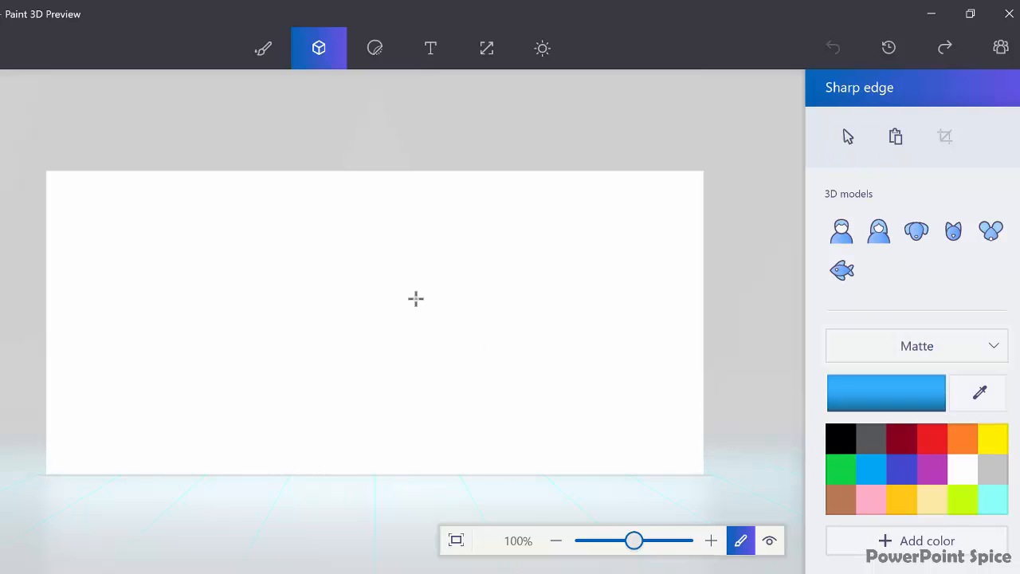
Trace the star outline point by point and close it into a blue 3D star
{"action": "left_click_drag", "start_coordinate": [320, 285], "coordinate": [346, 214]}
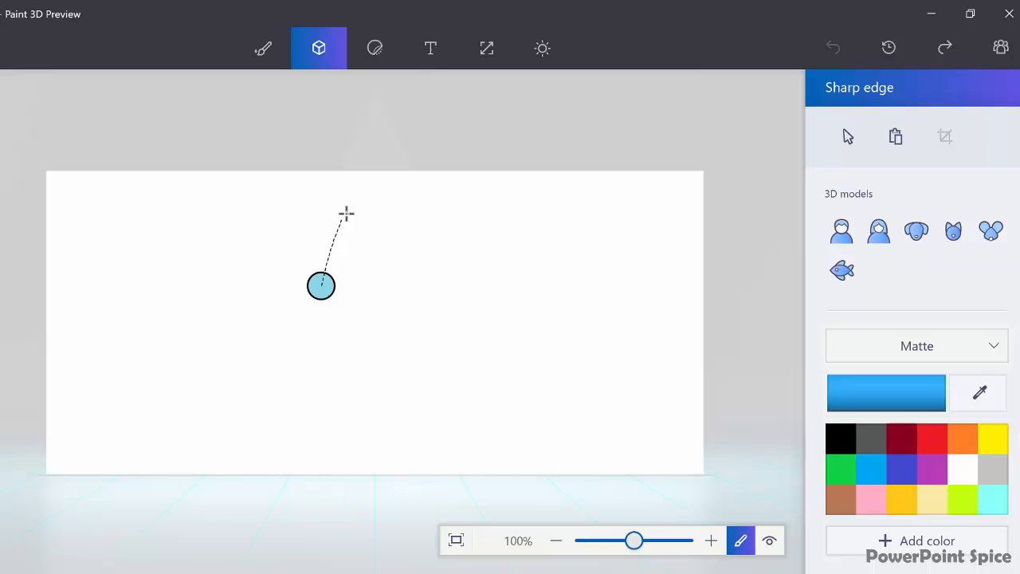
{"action": "left_click_drag", "start_coordinate": [348, 210], "coordinate": [443, 300]}
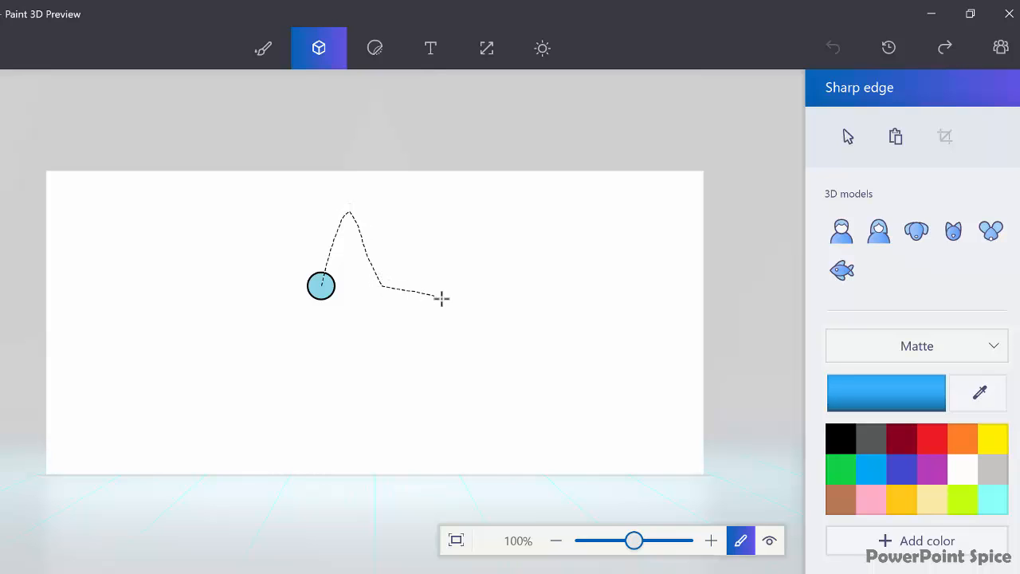
{"action": "left_click_drag", "start_coordinate": [444, 300], "coordinate": [399, 364]}
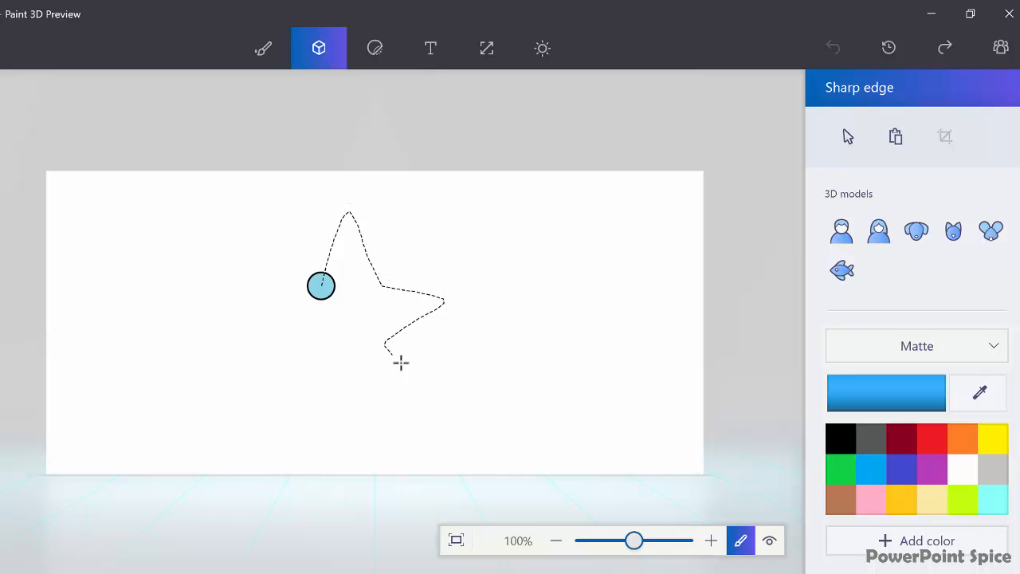
{"action": "left_click_drag", "start_coordinate": [399, 363], "coordinate": [285, 379]}
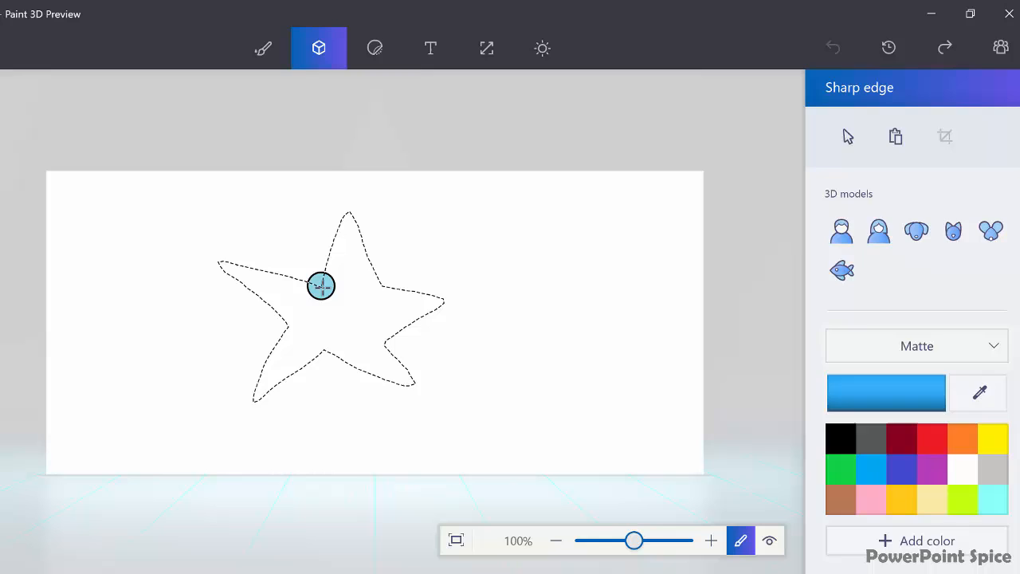
{"action": "left_click", "coordinate": [848, 137]}
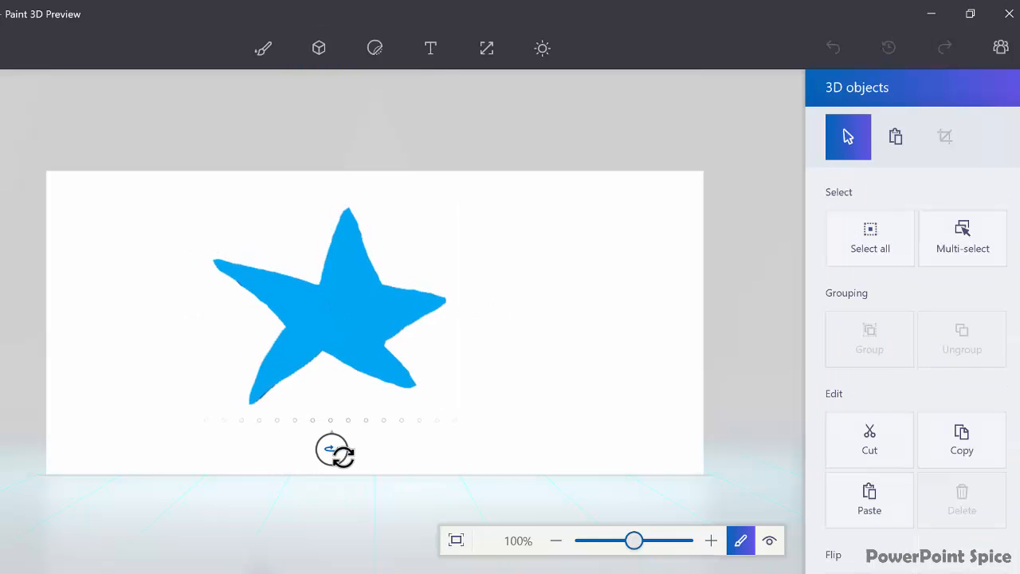
Spin the star to show its depth, move it to the left and deselect it
{"action": "left_click_drag", "start_coordinate": [335, 449], "coordinate": [445, 449]}
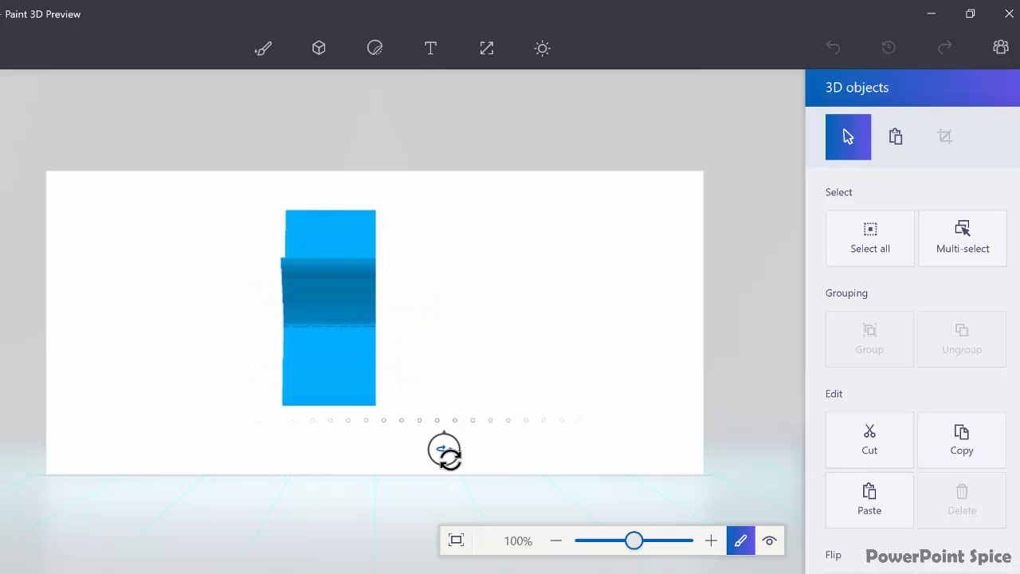
{"action": "left_click", "coordinate": [329, 306]}
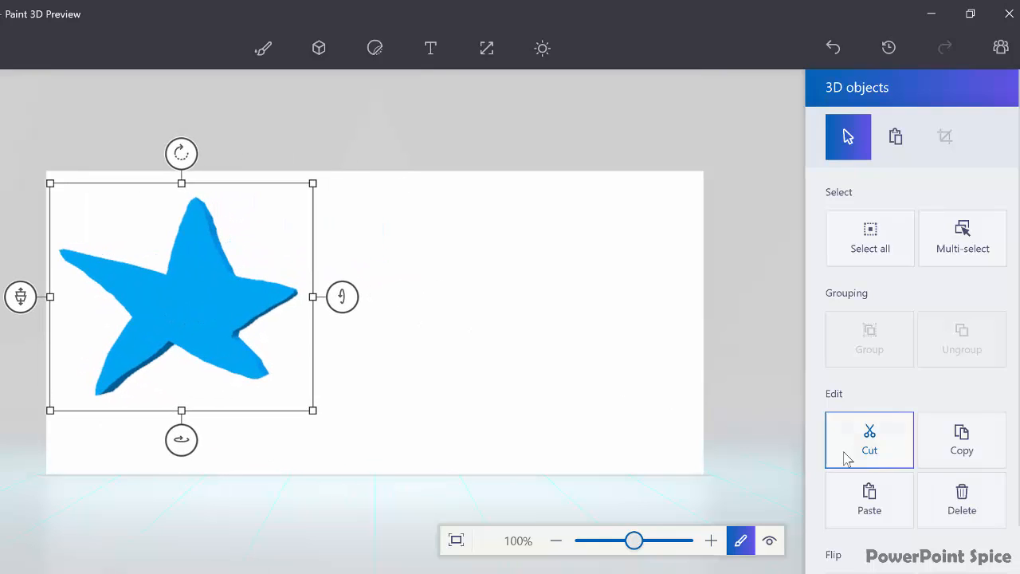
{"action": "left_click", "coordinate": [319, 48]}
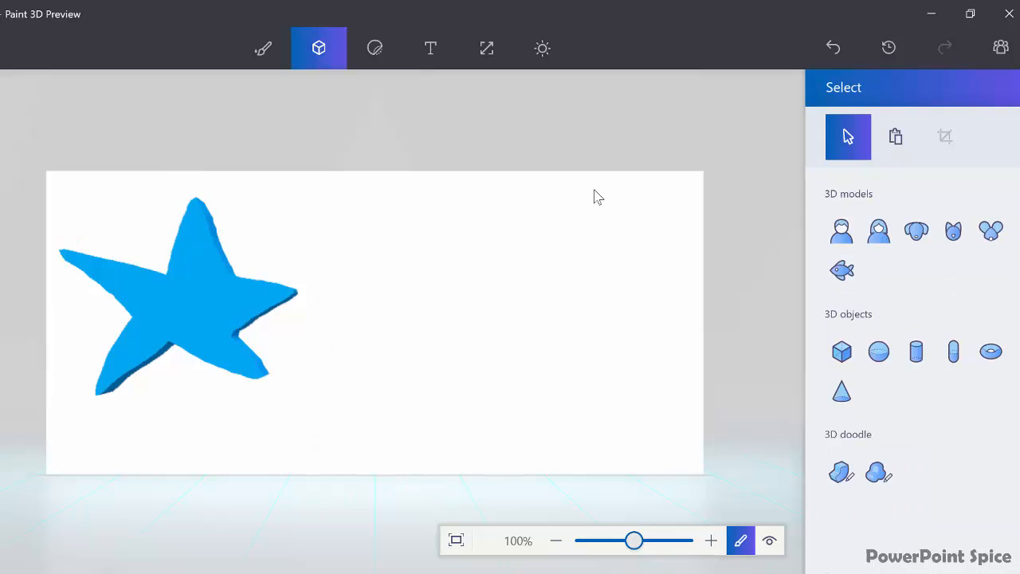
{"action": "mouse_move", "coordinate": [879, 474]}
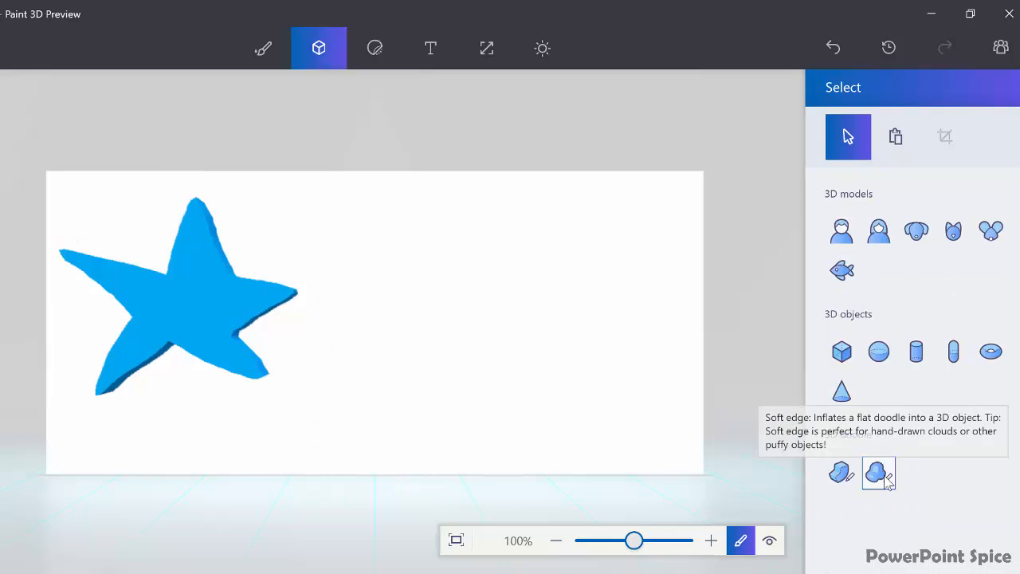
Draw a puffy Soft edge 3D cloud doodle beside the star
{"action": "left_click", "coordinate": [877, 472]}
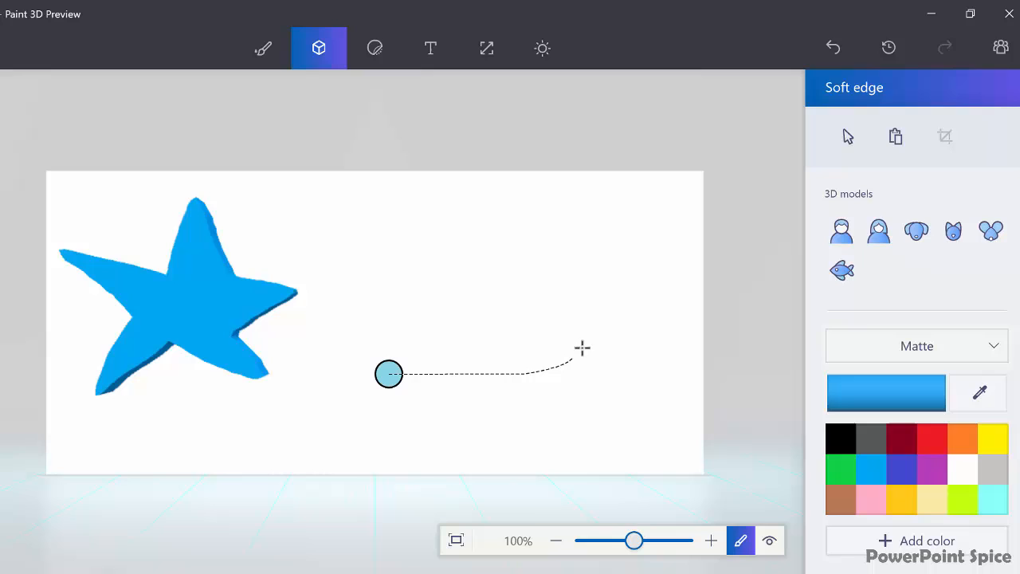
{"action": "left_click_drag", "start_coordinate": [582, 348], "coordinate": [354, 354]}
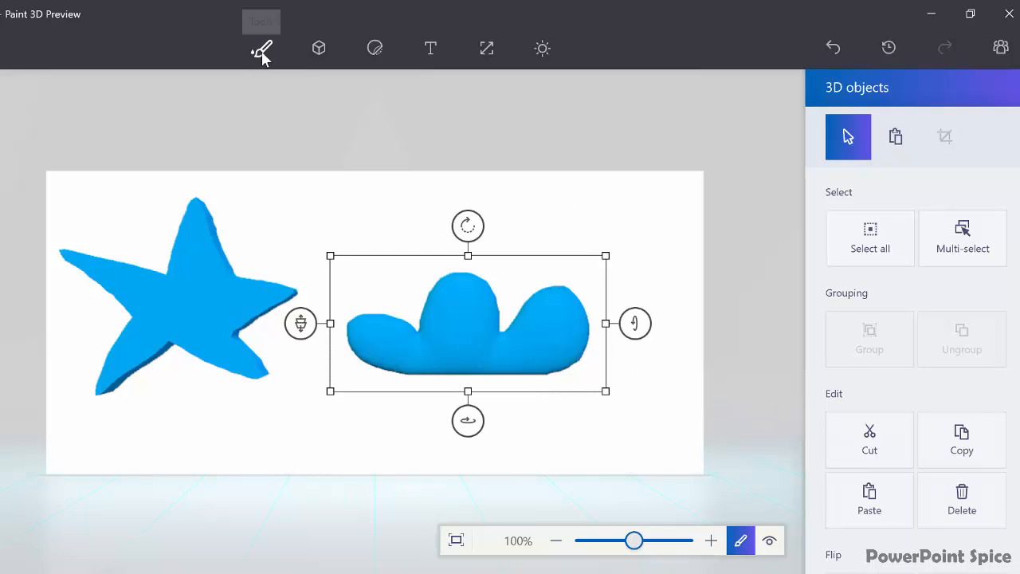
{"action": "left_click", "coordinate": [262, 48]}
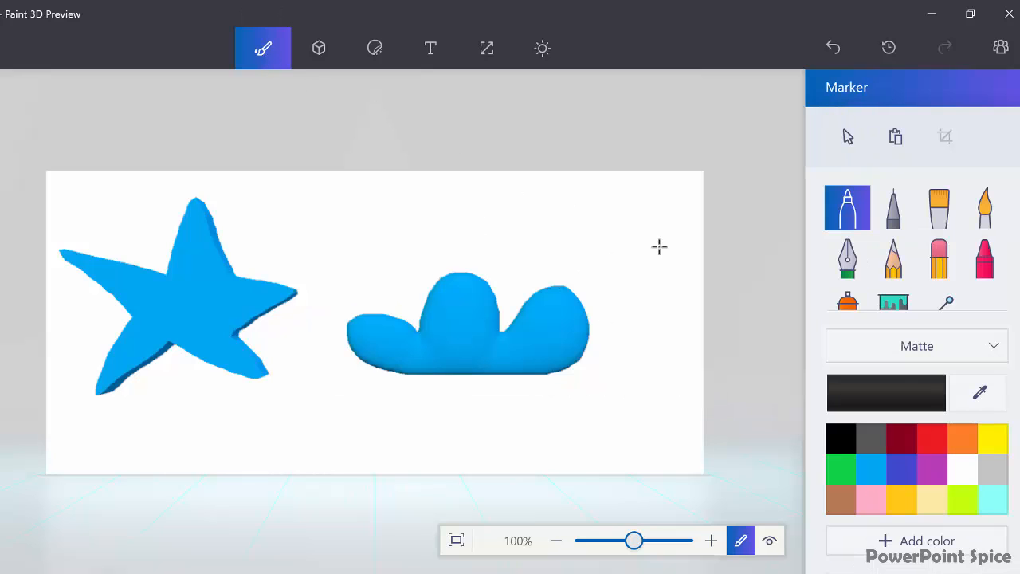
Fill the cloud with grey and tilt it to a new angle
{"action": "left_click", "coordinate": [892, 301]}
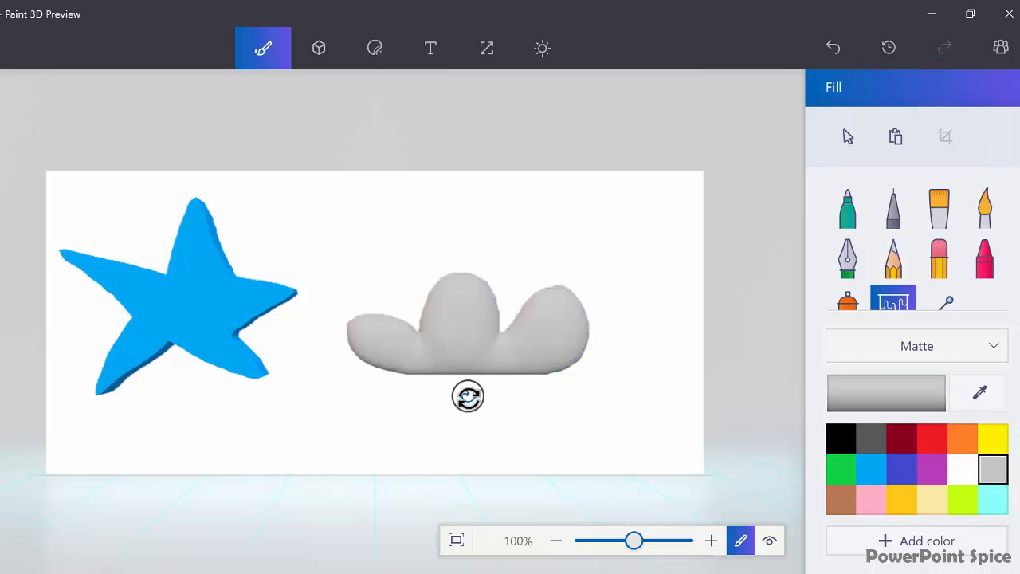
{"action": "left_click_drag", "start_coordinate": [468, 396], "coordinate": [765, 389]}
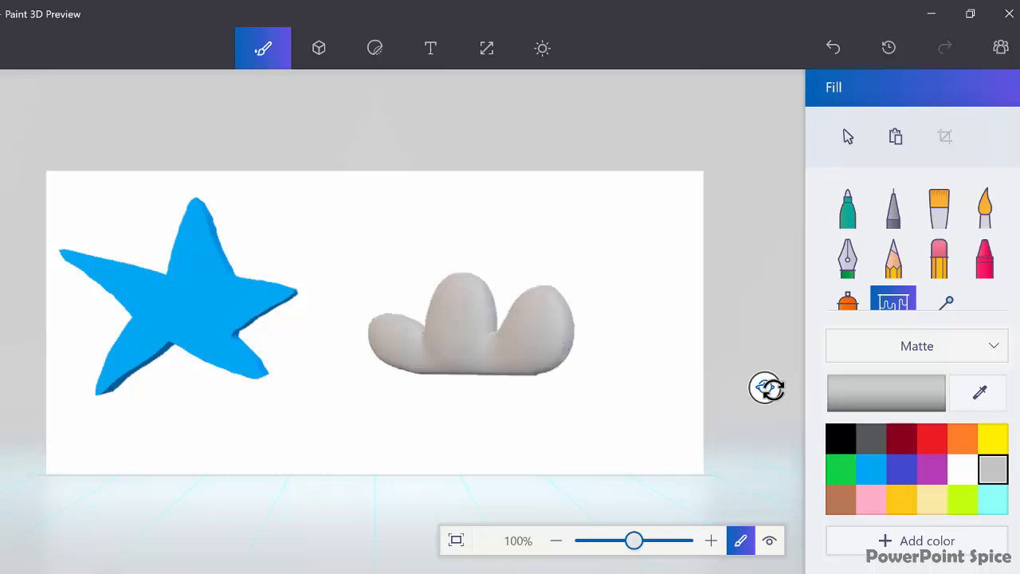
{"action": "left_click", "coordinate": [470, 327]}
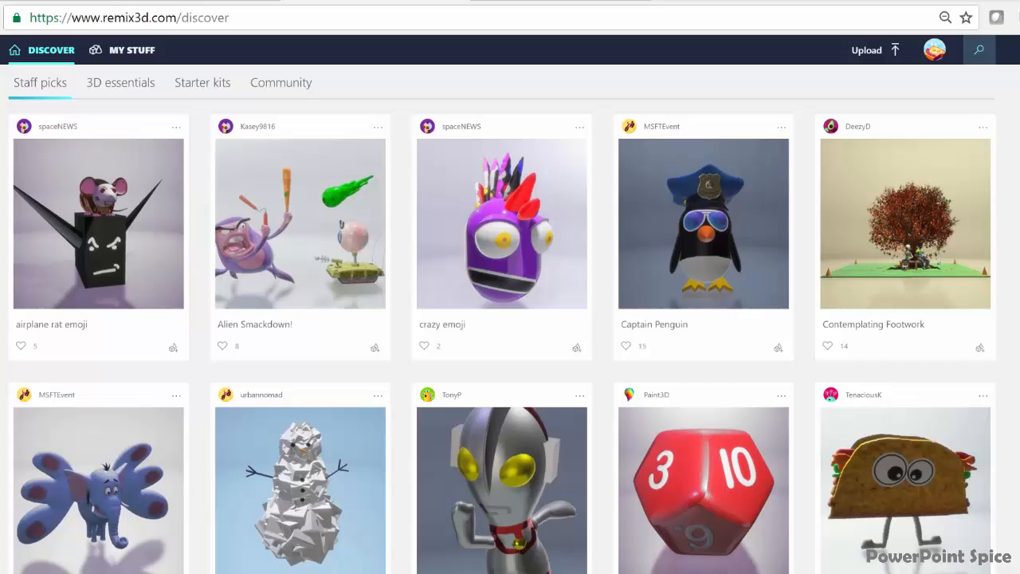
Browse down the Remix 3D Discover gallery, then go to the My Stuff profile page with its boards
{"action": "scroll", "scroll_direction": "down", "scroll_amount": 3}
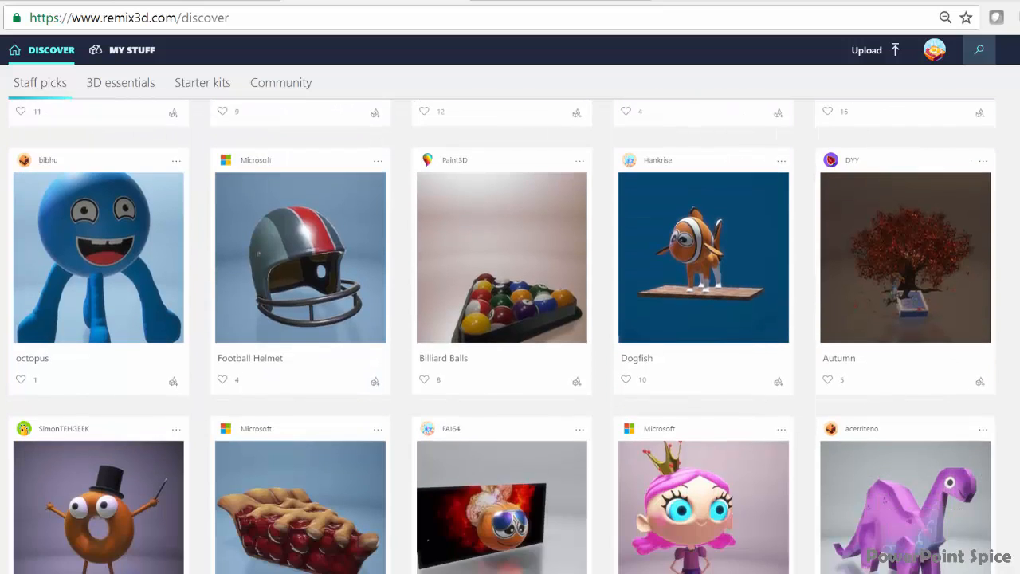
{"action": "scroll", "scroll_direction": "down", "scroll_amount": 3}
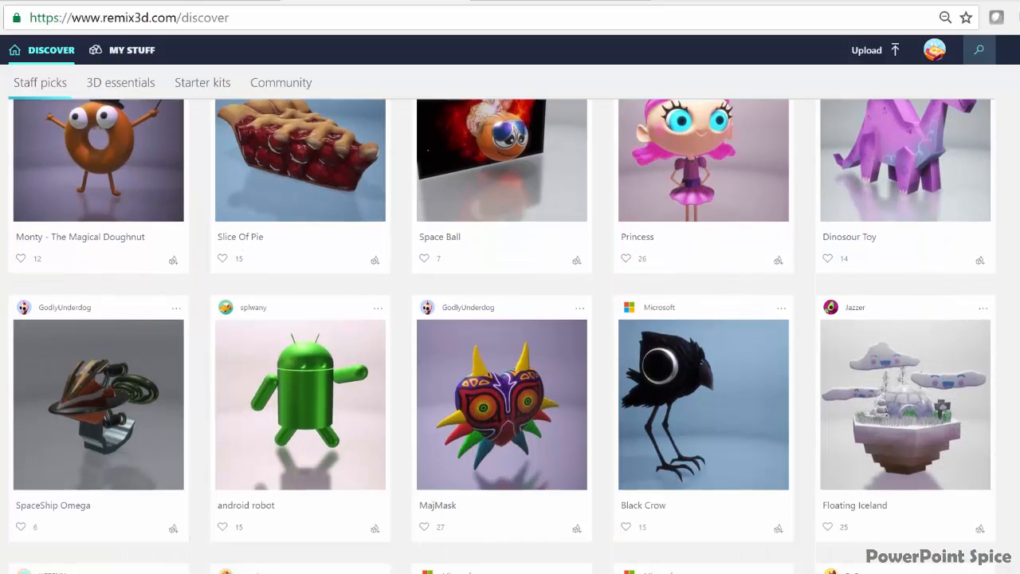
{"action": "scroll", "scroll_direction": "down", "scroll_amount": 3}
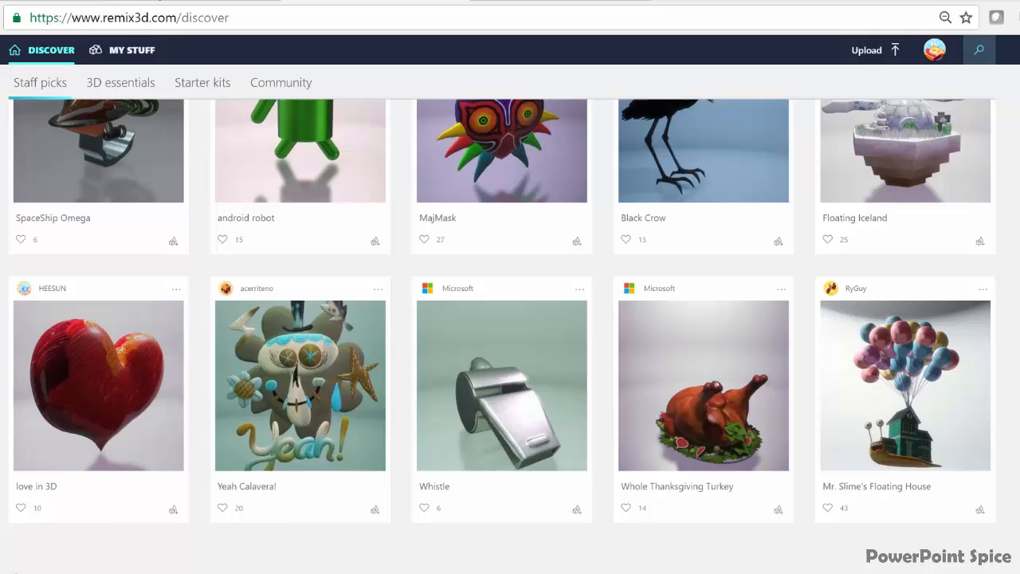
{"action": "mouse_move", "coordinate": [131, 52]}
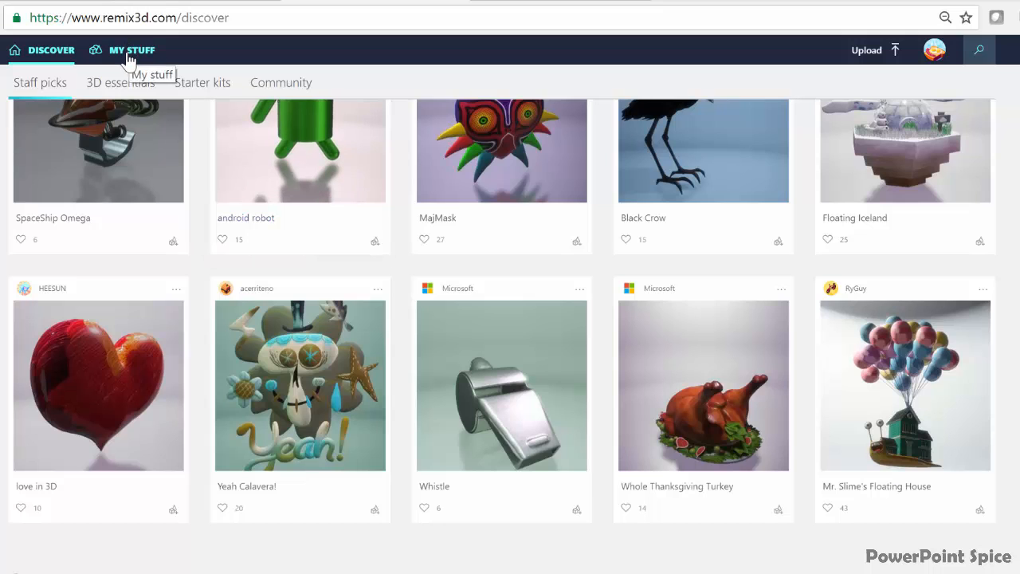
{"action": "left_click", "coordinate": [131, 50]}
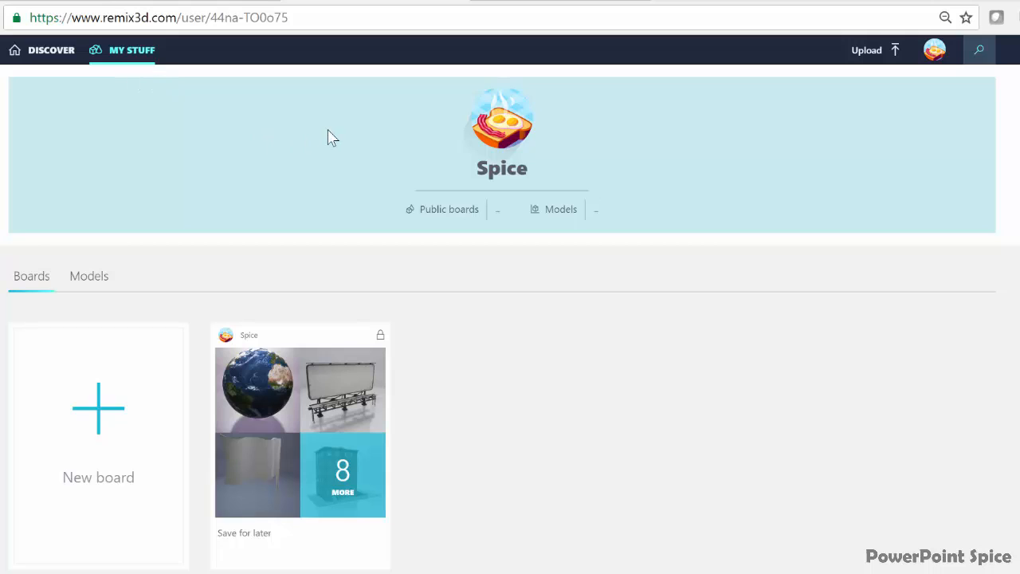
{"action": "mouse_move", "coordinate": [316, 109]}
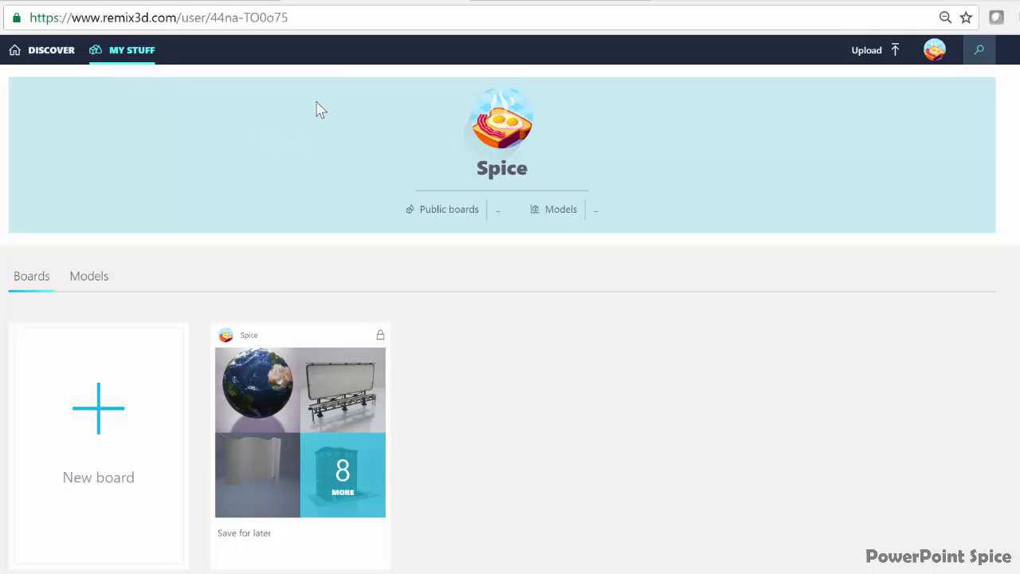
{"action": "mouse_move", "coordinate": [306, 173]}
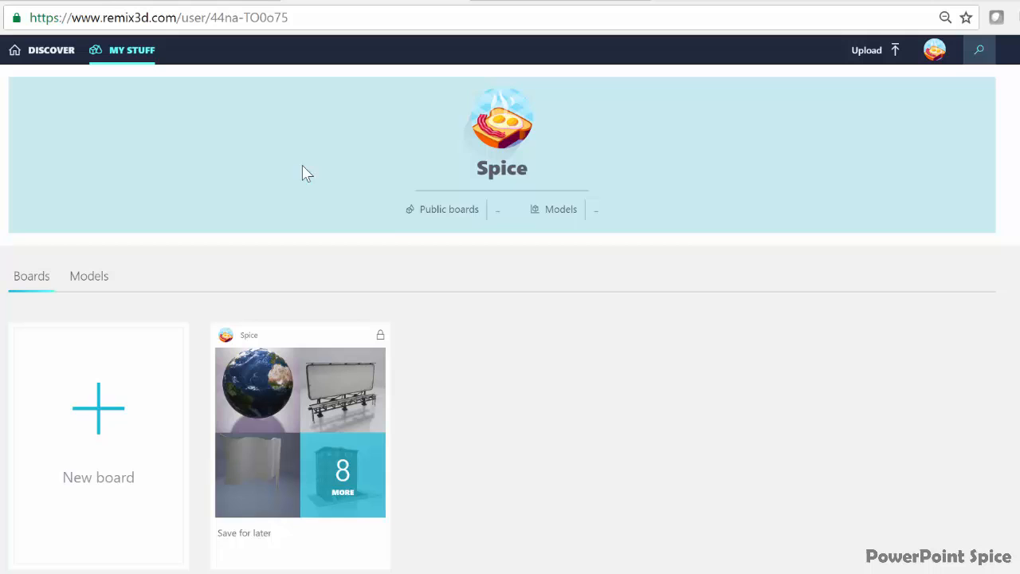
{"action": "mouse_move", "coordinate": [685, 225]}
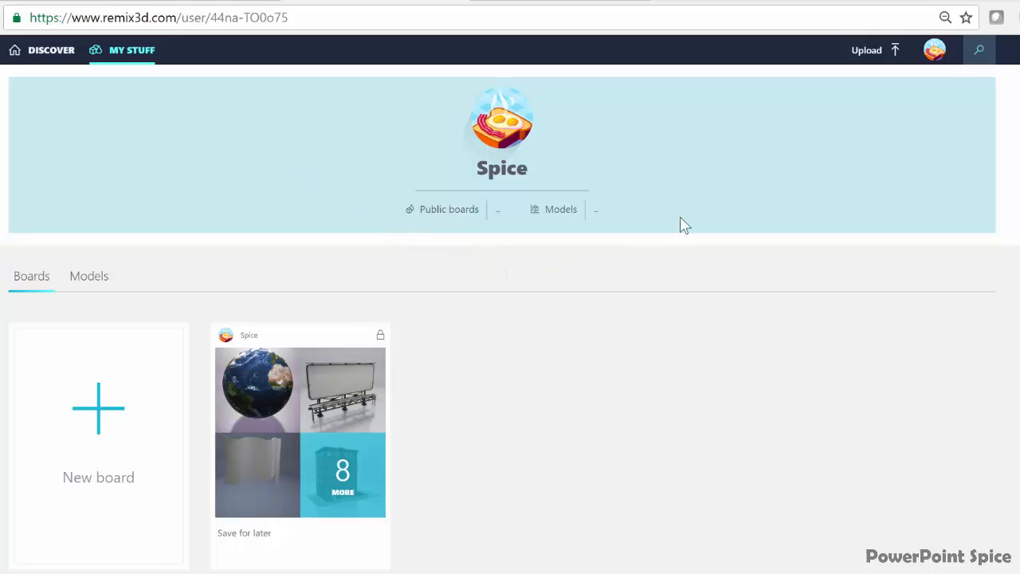
{"action": "mouse_move", "coordinate": [409, 90]}
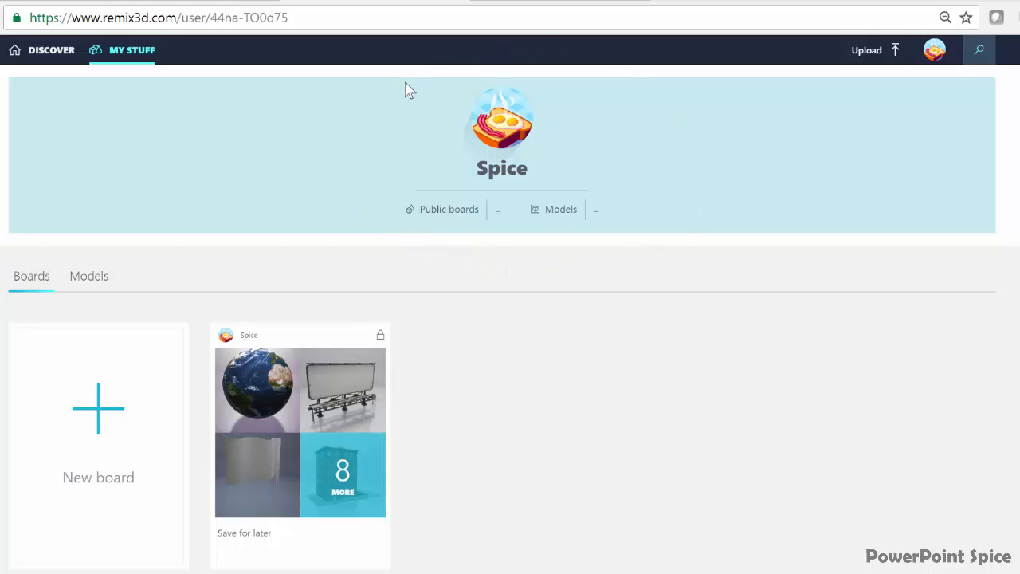
{"action": "mouse_move", "coordinate": [641, 303]}
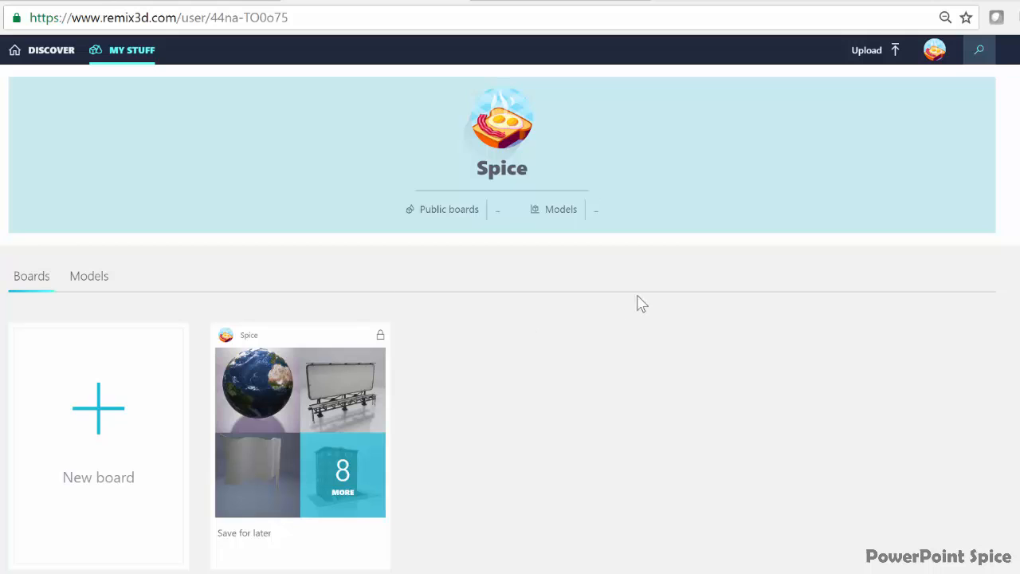
{"action": "mouse_move", "coordinate": [676, 282]}
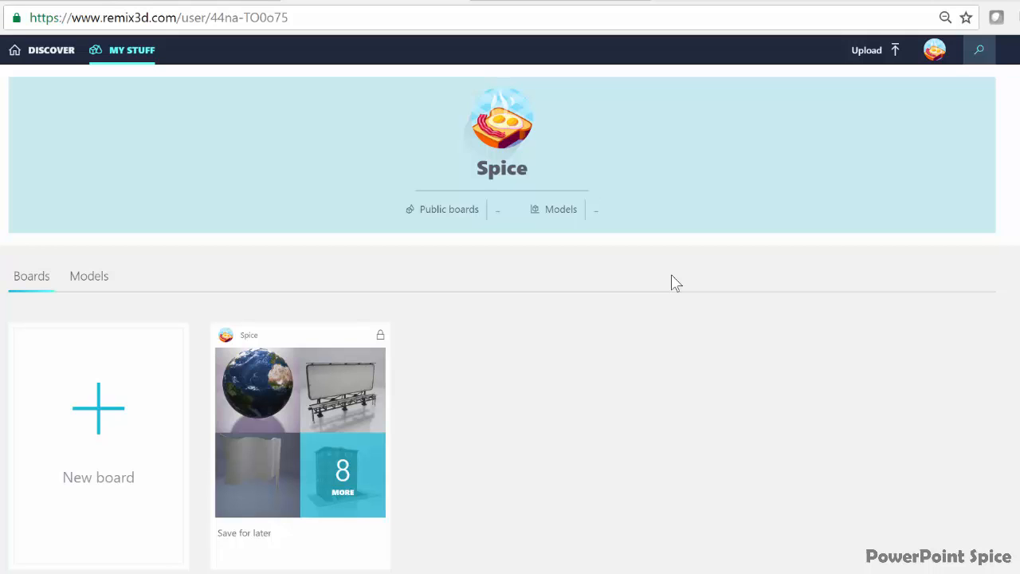
{"action": "mouse_move", "coordinate": [944, 162]}
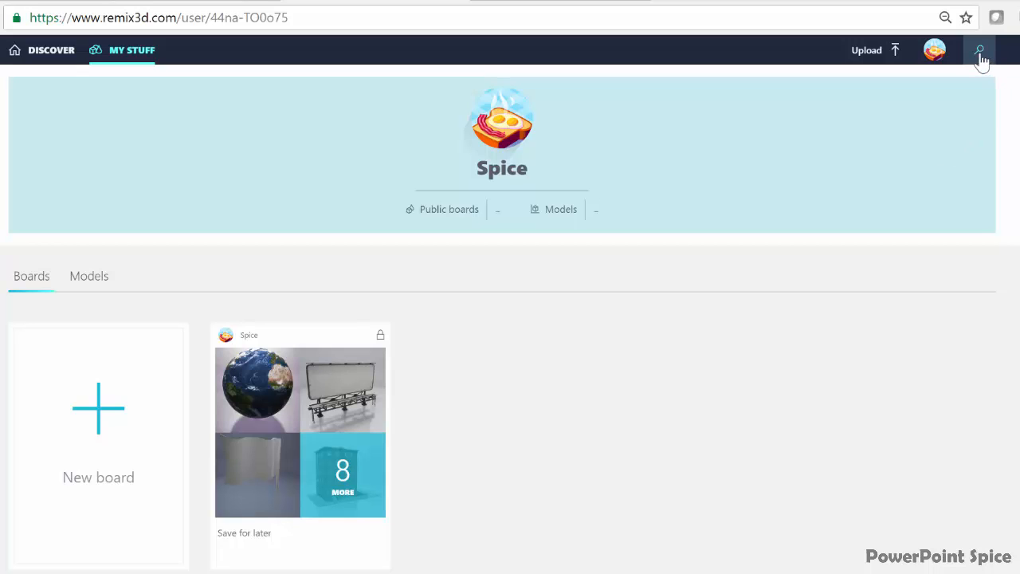
Search Remix 3D for 'apartment building' and bring City Apartment Building 2 onto the Paint 3D canvas
{"action": "left_click", "coordinate": [979, 50]}
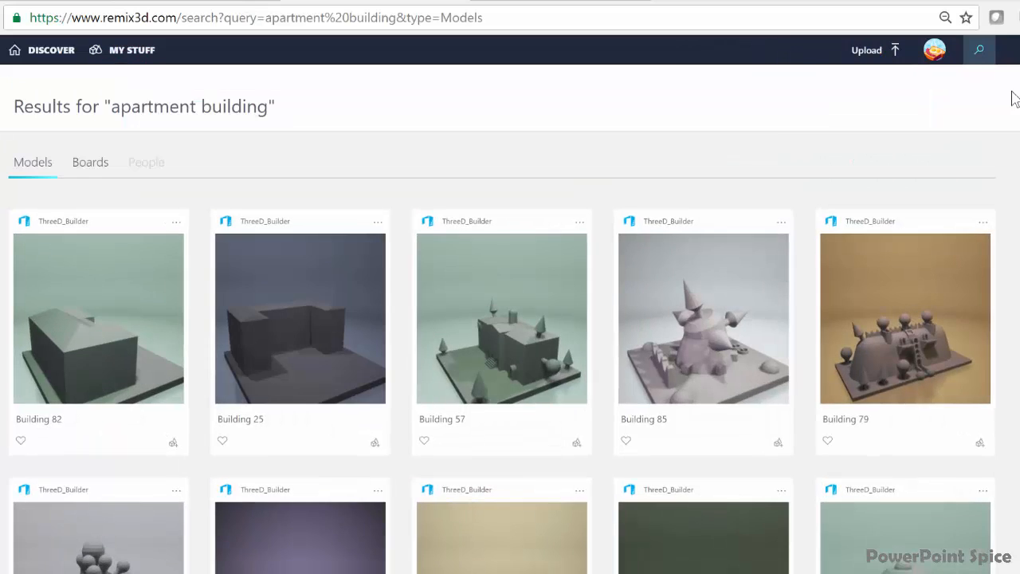
{"action": "scroll", "scroll_direction": "down", "scroll_amount": 3}
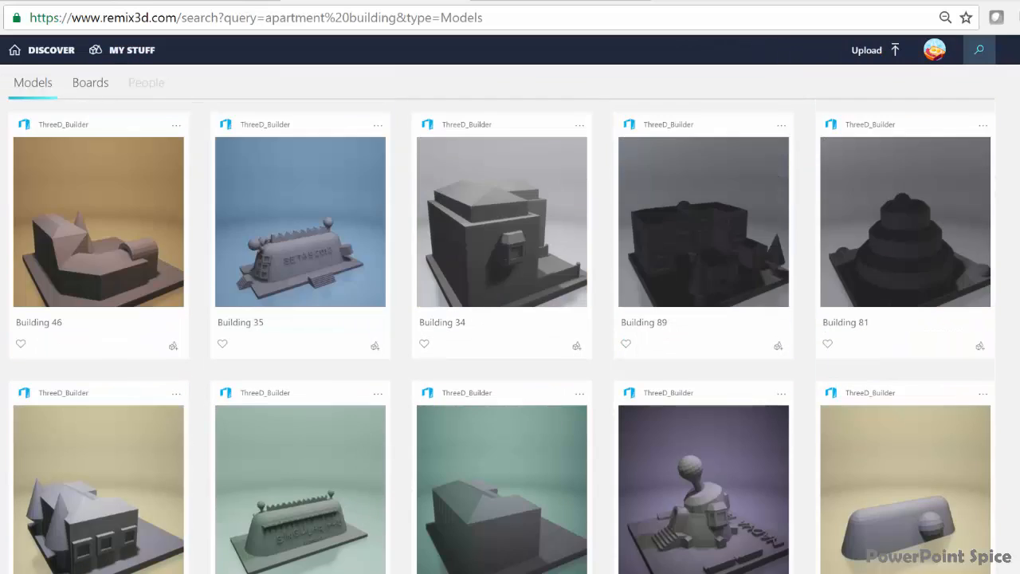
{"action": "scroll", "scroll_direction": "down", "scroll_amount": 3}
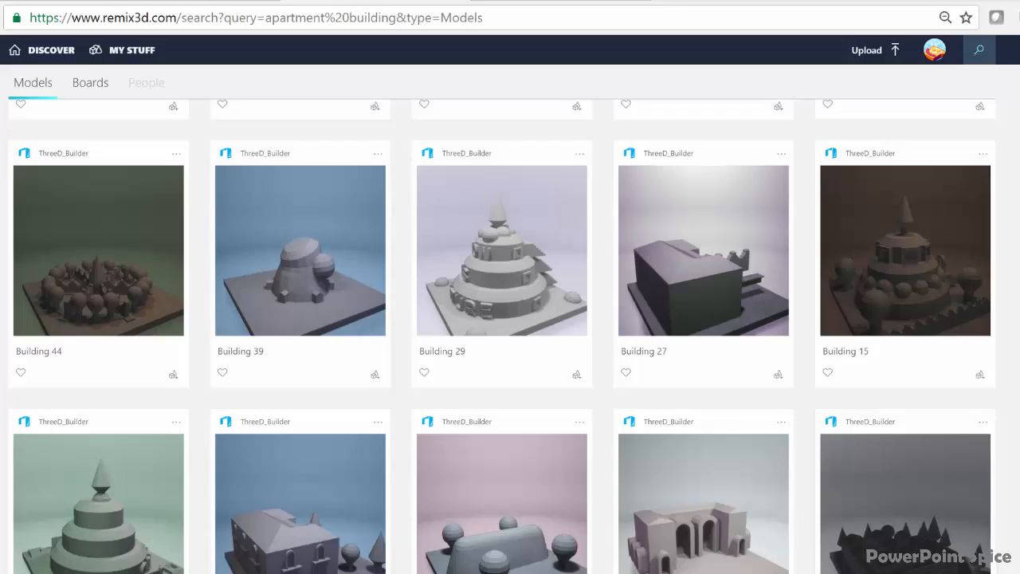
{"action": "scroll", "scroll_direction": "down", "scroll_amount": 3}
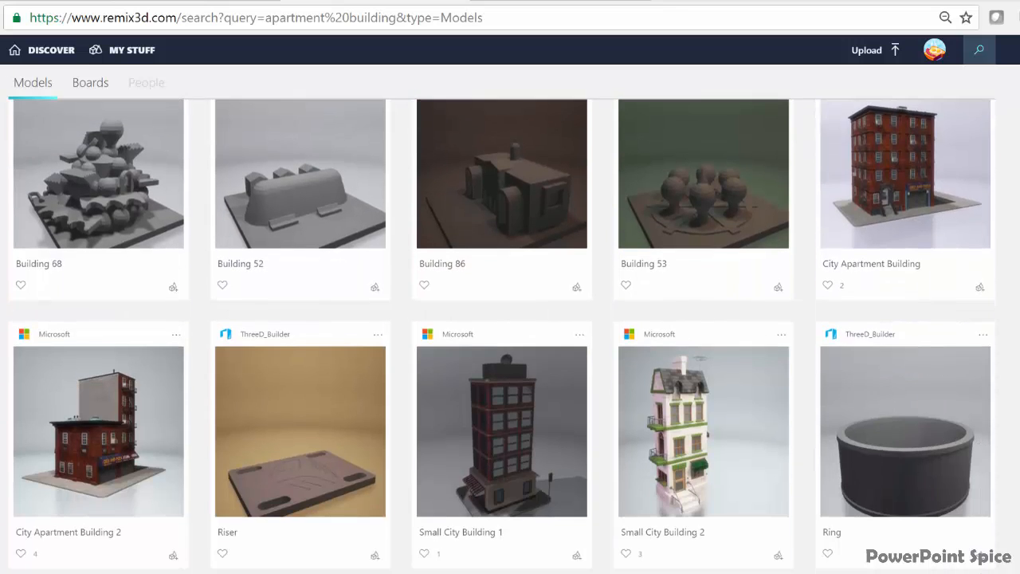
{"action": "mouse_move", "coordinate": [104, 415]}
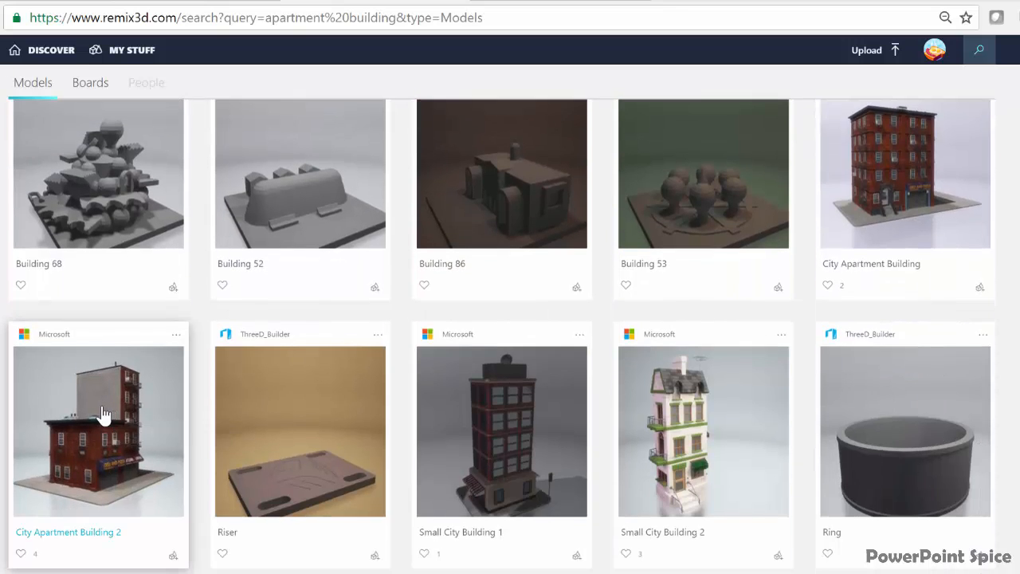
{"action": "left_click", "coordinate": [99, 429]}
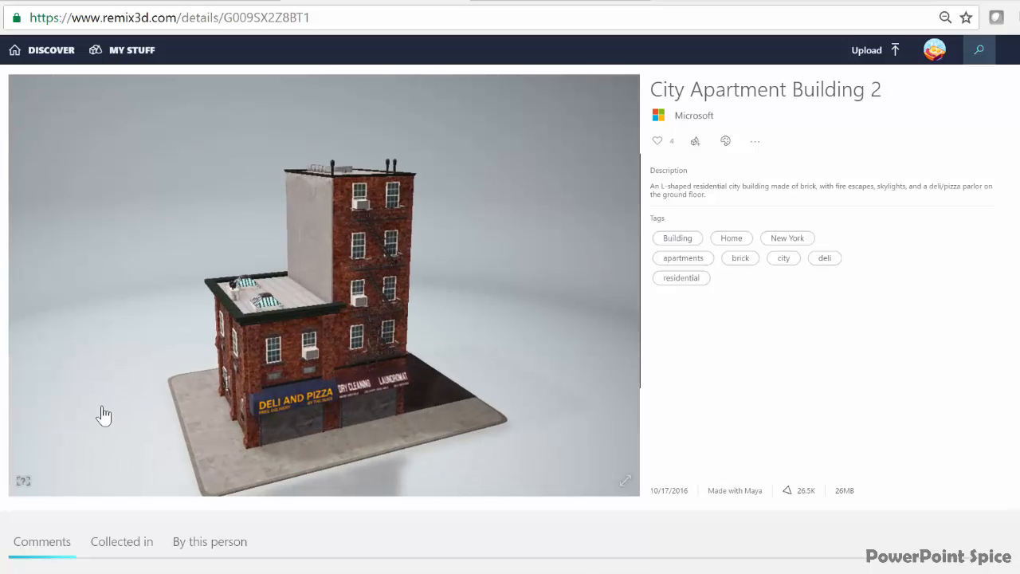
{"action": "left_click_drag", "start_coordinate": [105, 413], "coordinate": [475, 402]}
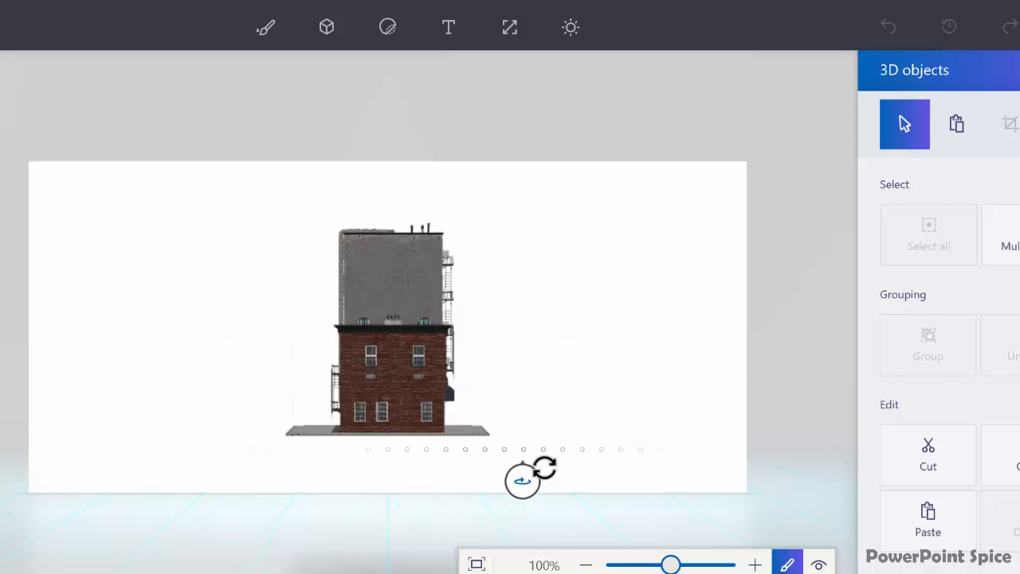
Spin the brick building around until its shuttered garage side faces the viewer
{"action": "left_click_drag", "start_coordinate": [523, 479], "coordinate": [344, 479]}
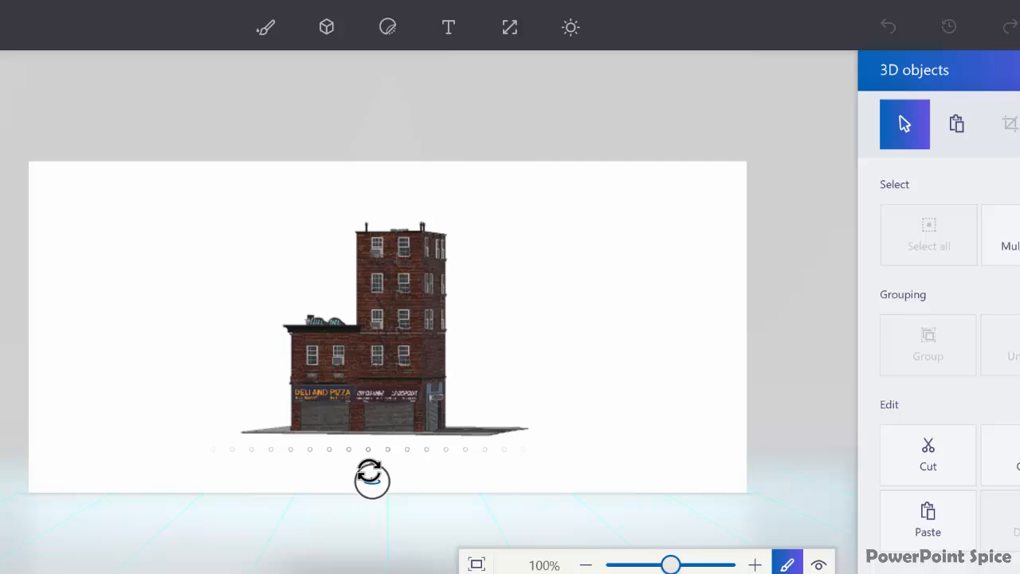
{"action": "left_click_drag", "start_coordinate": [373, 478], "coordinate": [348, 479]}
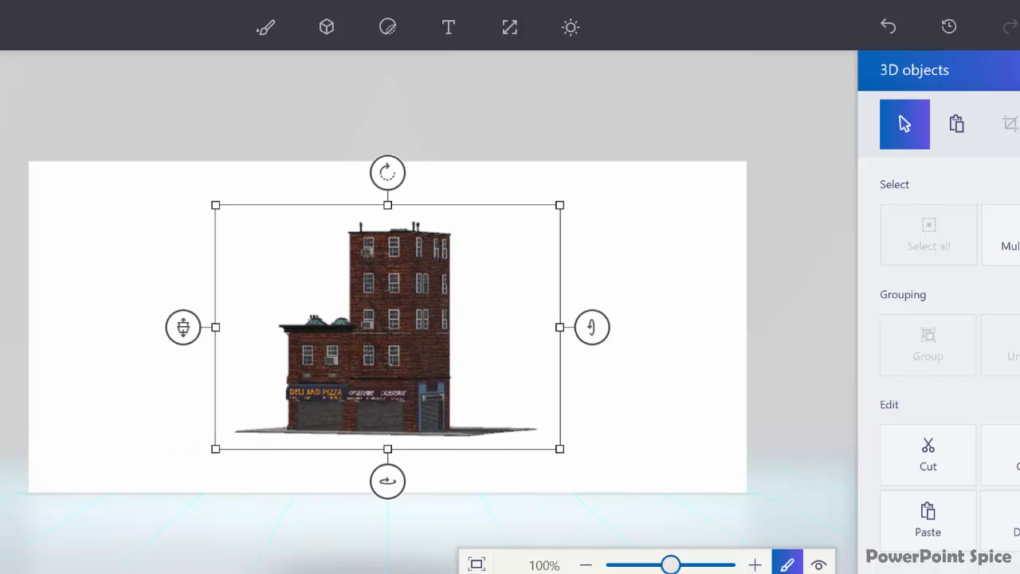
{"action": "left_click_drag", "start_coordinate": [673, 564], "coordinate": [683, 565]}
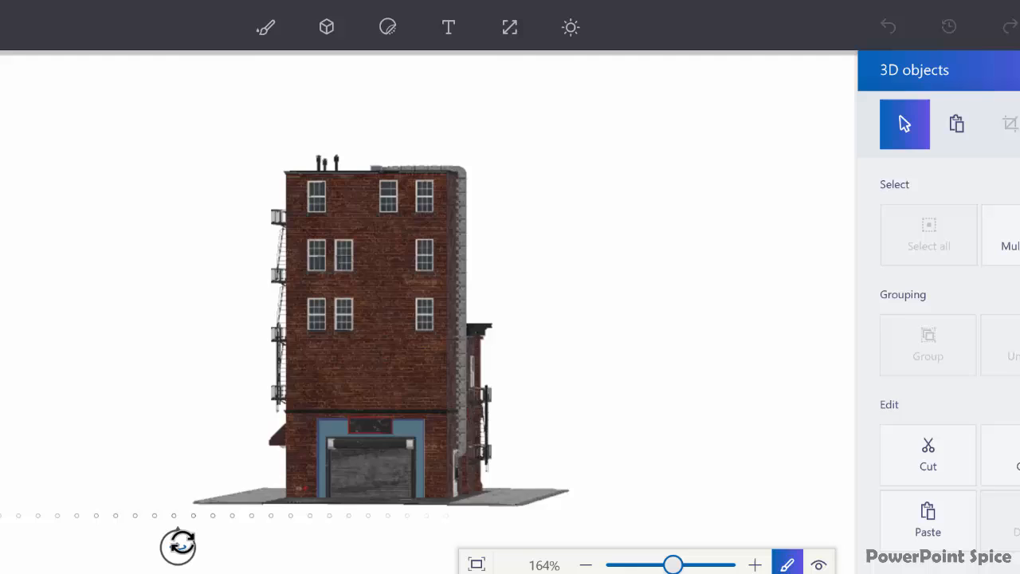
{"action": "left_click", "coordinate": [383, 327]}
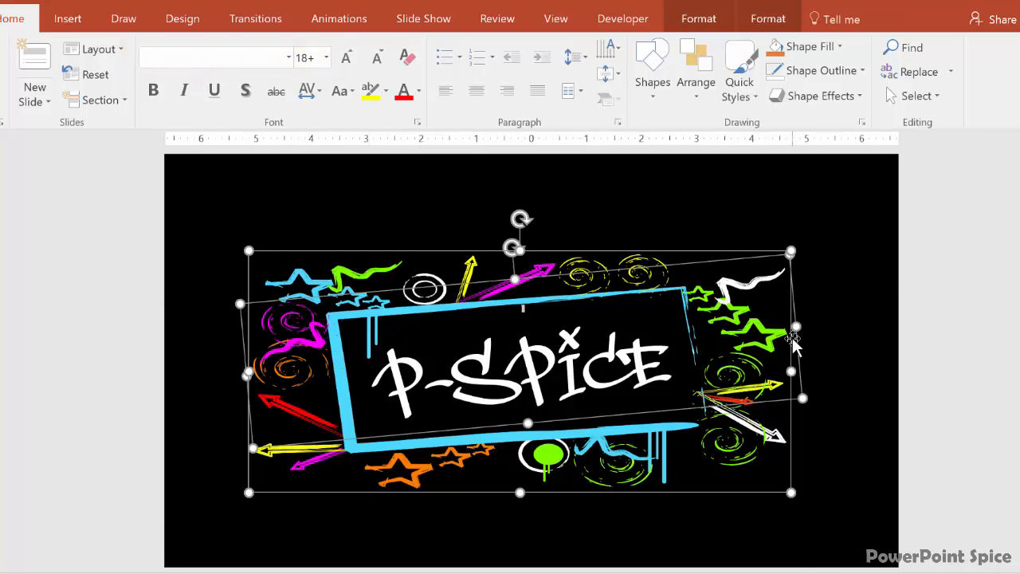
Save the grouped P-SPICE graffiti graphic as a picture via its context menu
{"action": "right_click", "coordinate": [794, 343]}
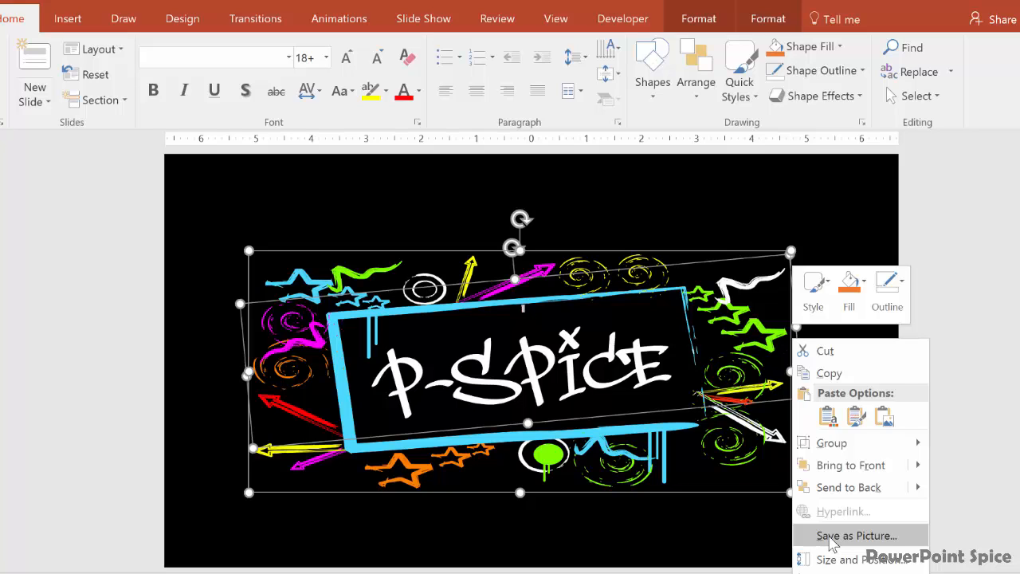
{"action": "mouse_move", "coordinate": [898, 526]}
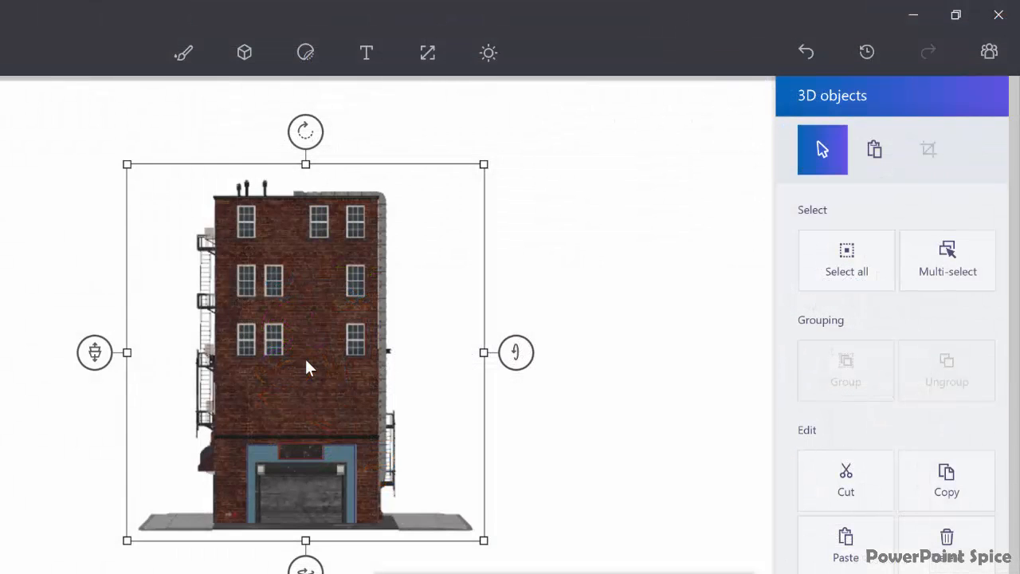
{"action": "mouse_move", "coordinate": [306, 53]}
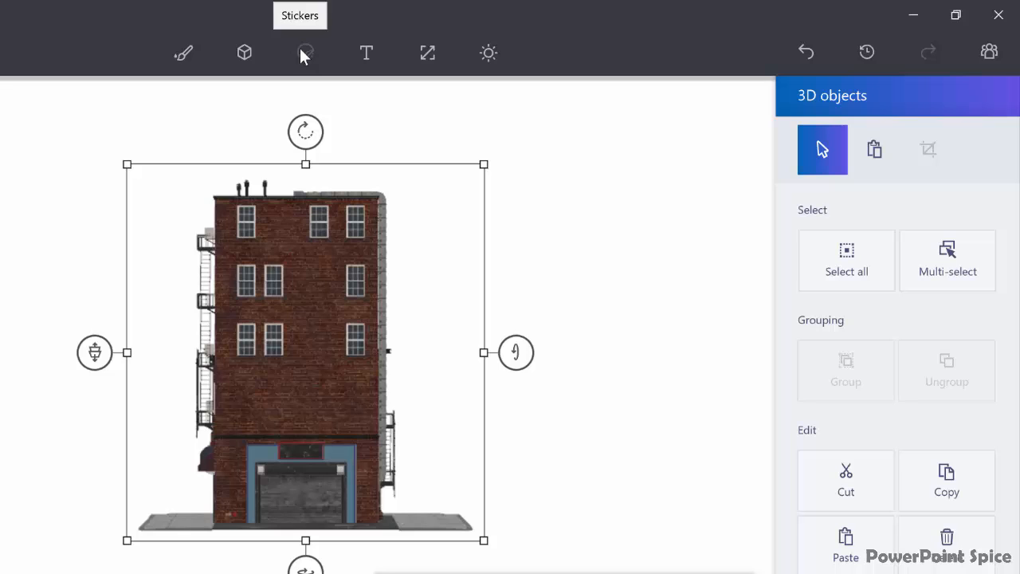
Add the P-SPICE graffiti image as a custom sticker and fix it onto the wall above the garage
{"action": "left_click", "coordinate": [305, 52]}
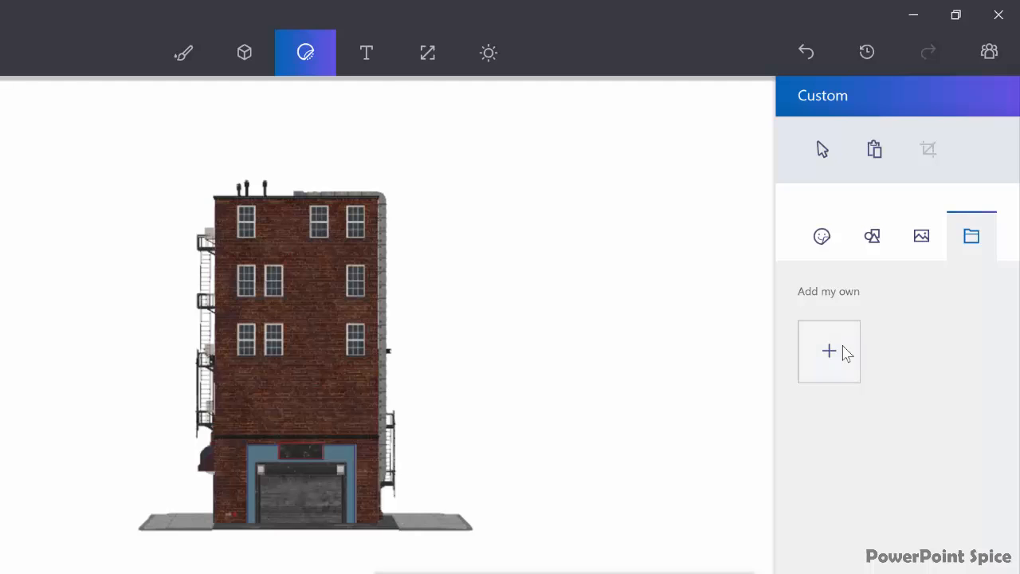
{"action": "mouse_move", "coordinate": [319, 306]}
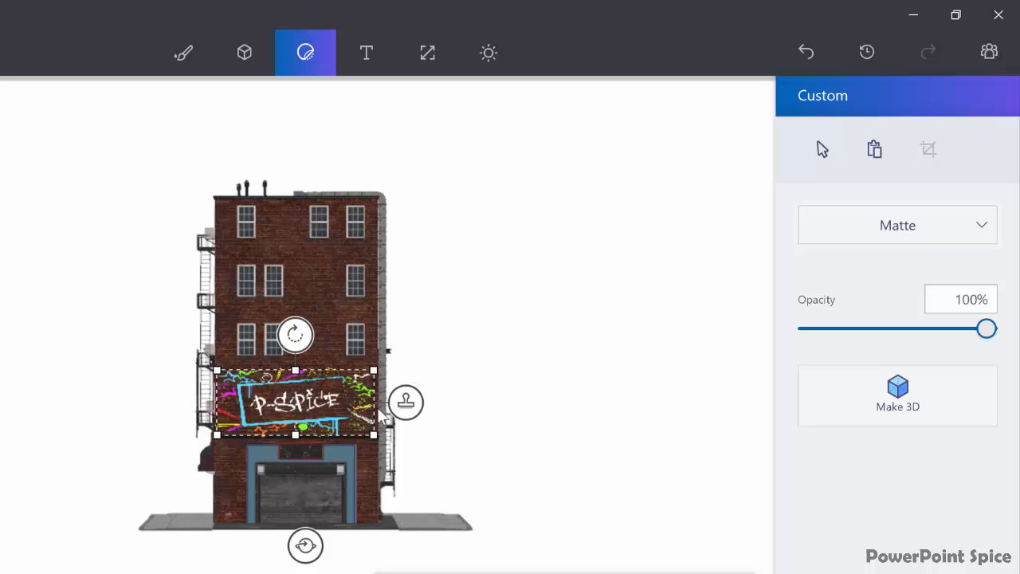
{"action": "left_click", "coordinate": [409, 407]}
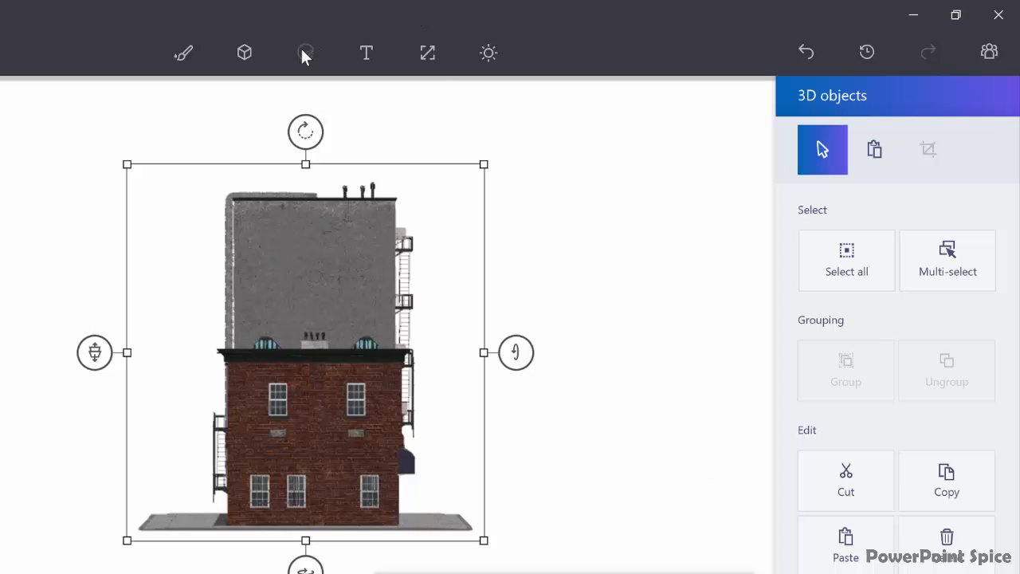
Add the 'spicy slide pack promo4' picture as a custom sticker
{"action": "left_click", "coordinate": [306, 52]}
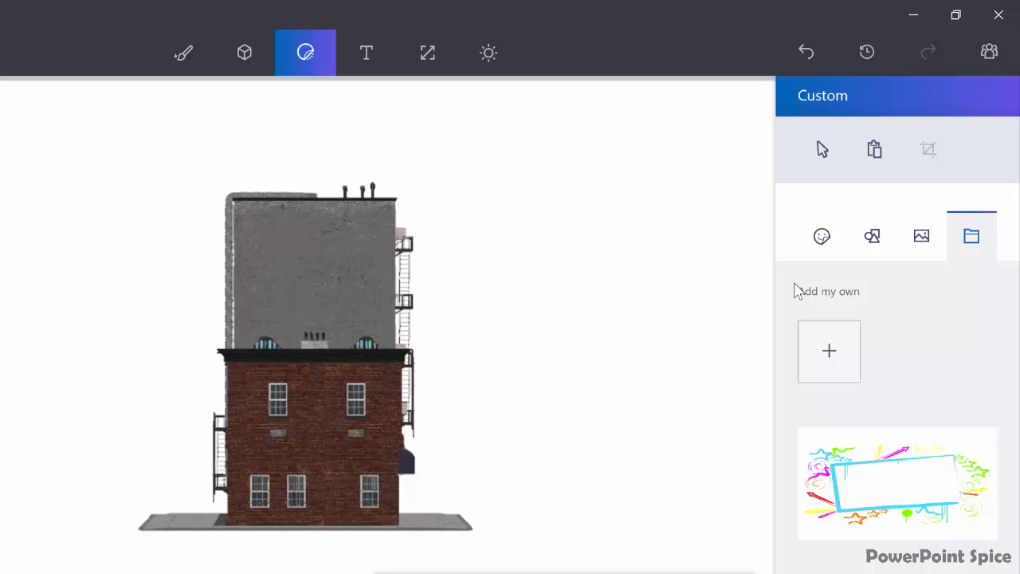
{"action": "left_click", "coordinate": [829, 353]}
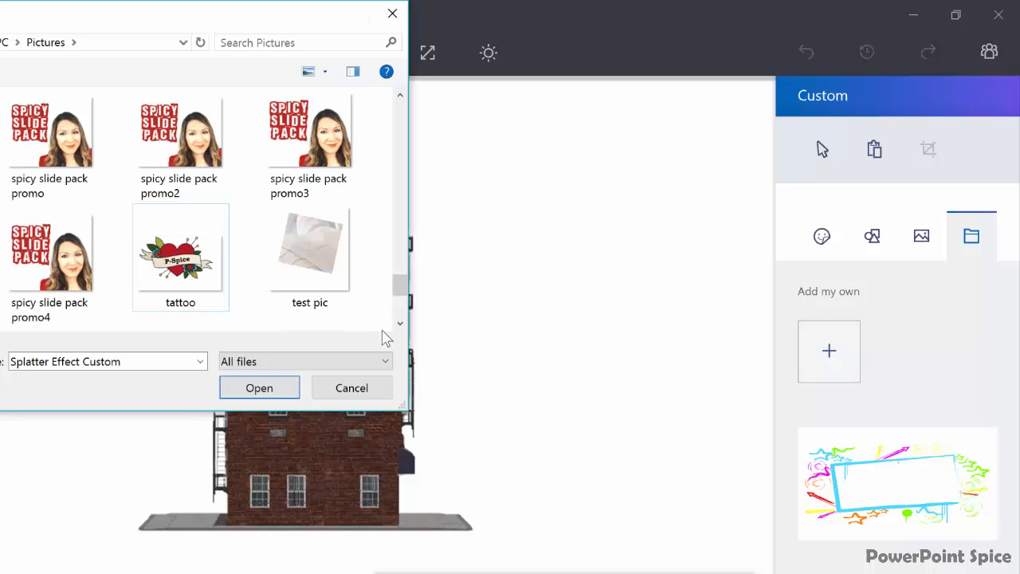
{"action": "left_click", "coordinate": [51, 251]}
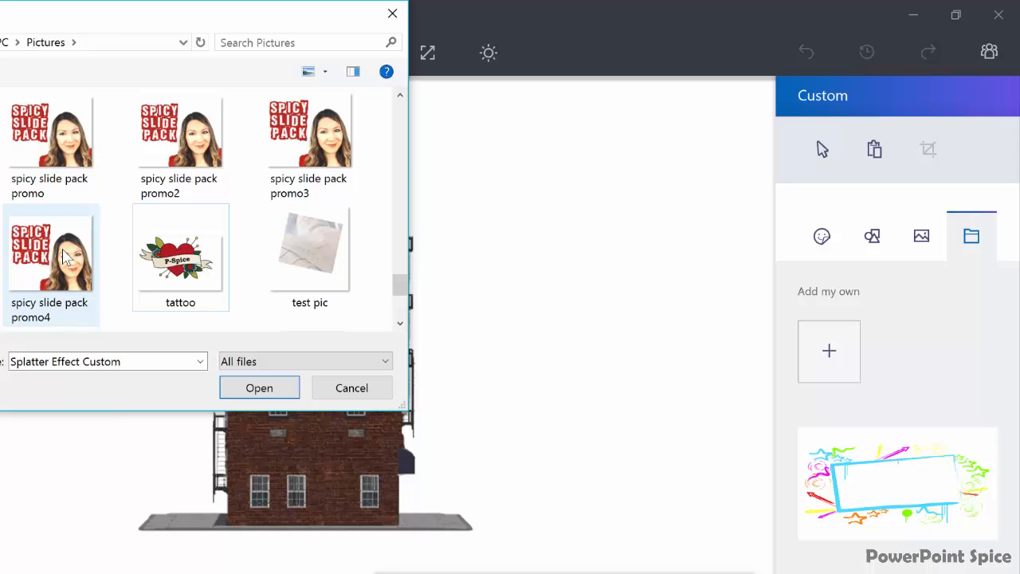
{"action": "left_click", "coordinate": [260, 387]}
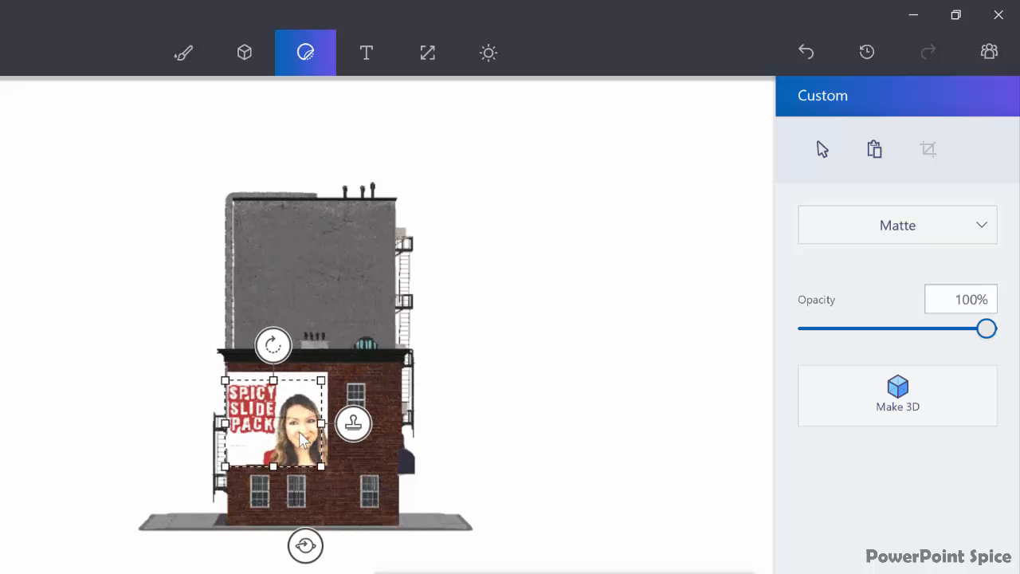
Move the promo sticker up onto the gray upper wall and enlarge it across the wall
{"action": "left_click_drag", "start_coordinate": [303, 422], "coordinate": [375, 383]}
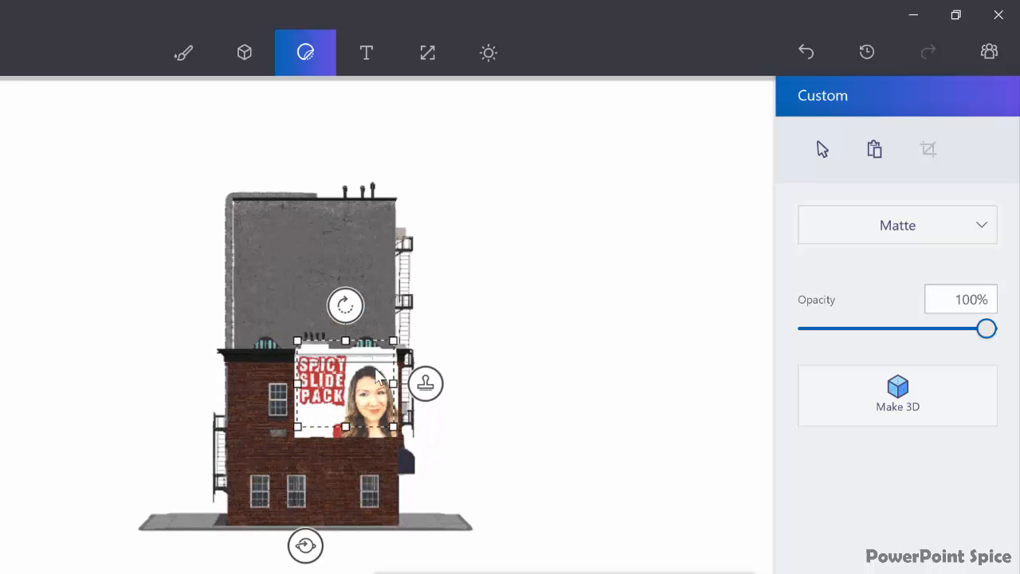
{"action": "left_click_drag", "start_coordinate": [344, 387], "coordinate": [338, 274]}
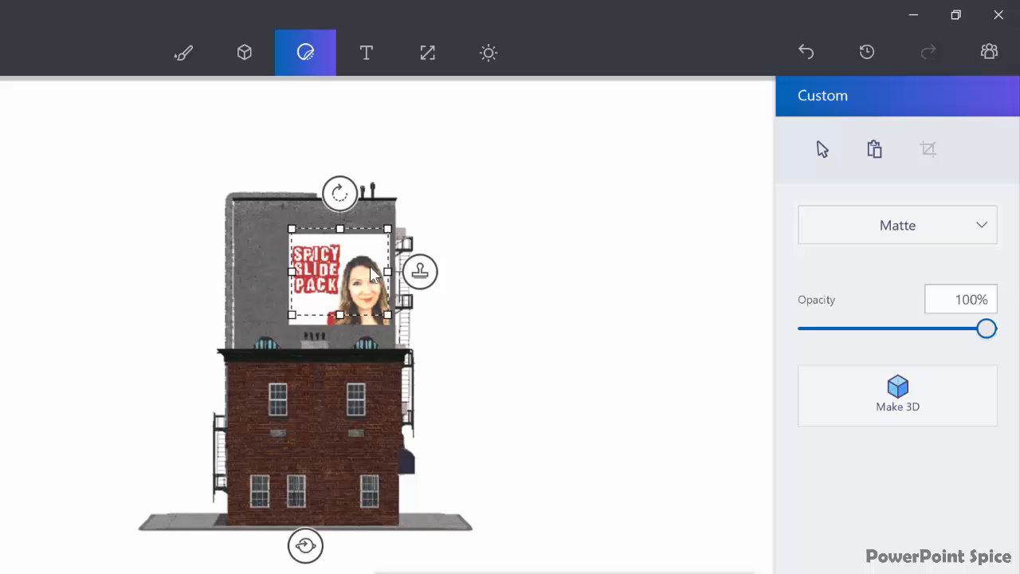
{"action": "left_click_drag", "start_coordinate": [370, 274], "coordinate": [375, 252]}
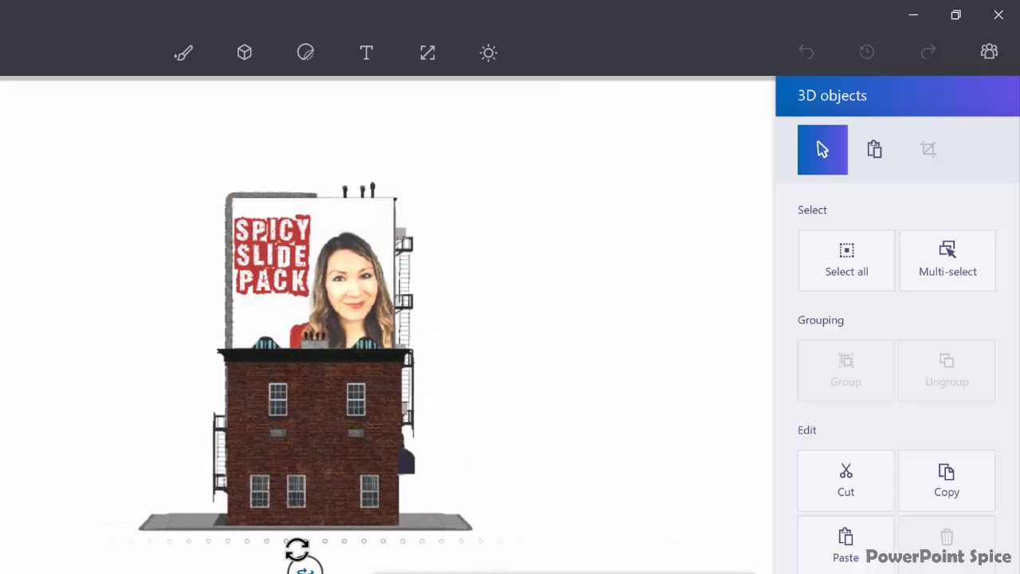
Stamp the SPICY SLIDE PACK poster sticker onto the building's upper wall section
{"action": "left_click", "coordinate": [947, 260]}
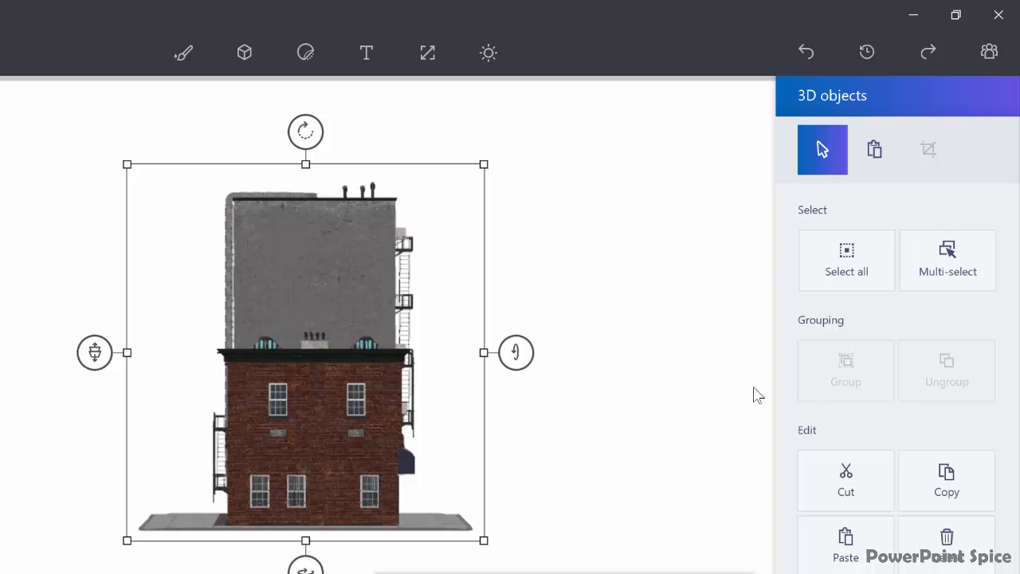
{"action": "mouse_move", "coordinate": [306, 57]}
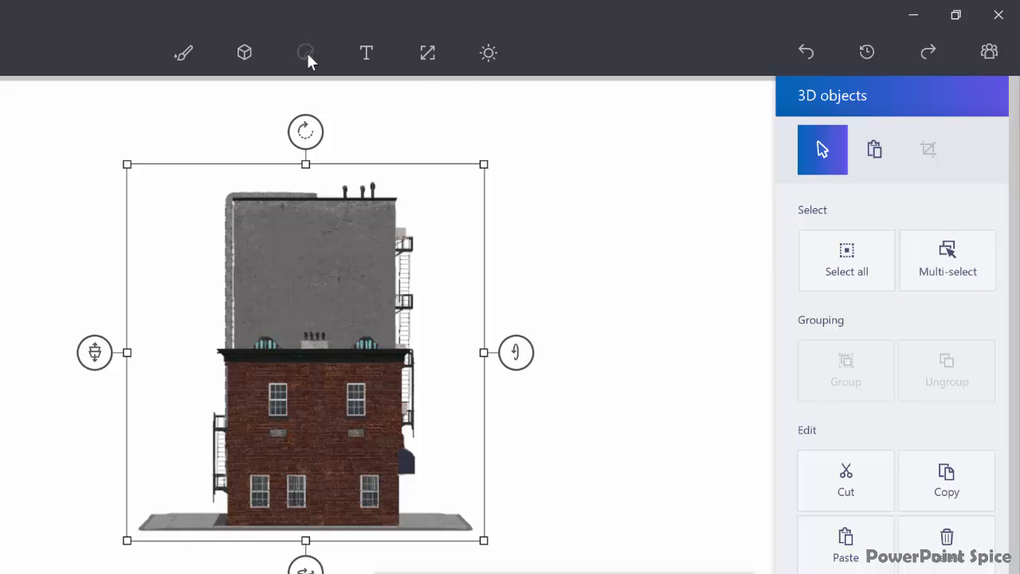
{"action": "left_click", "coordinate": [306, 53]}
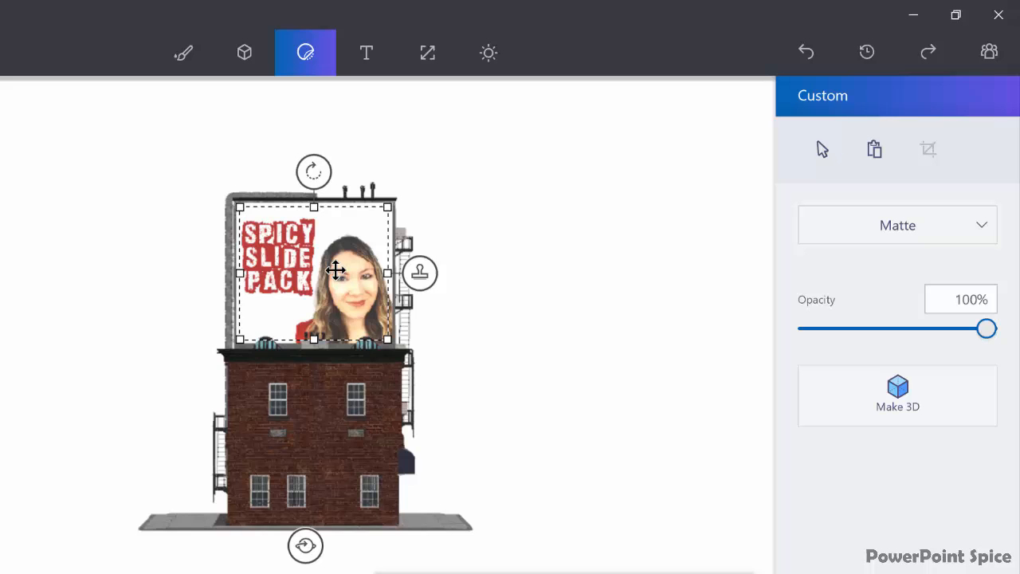
{"action": "mouse_move", "coordinate": [421, 275]}
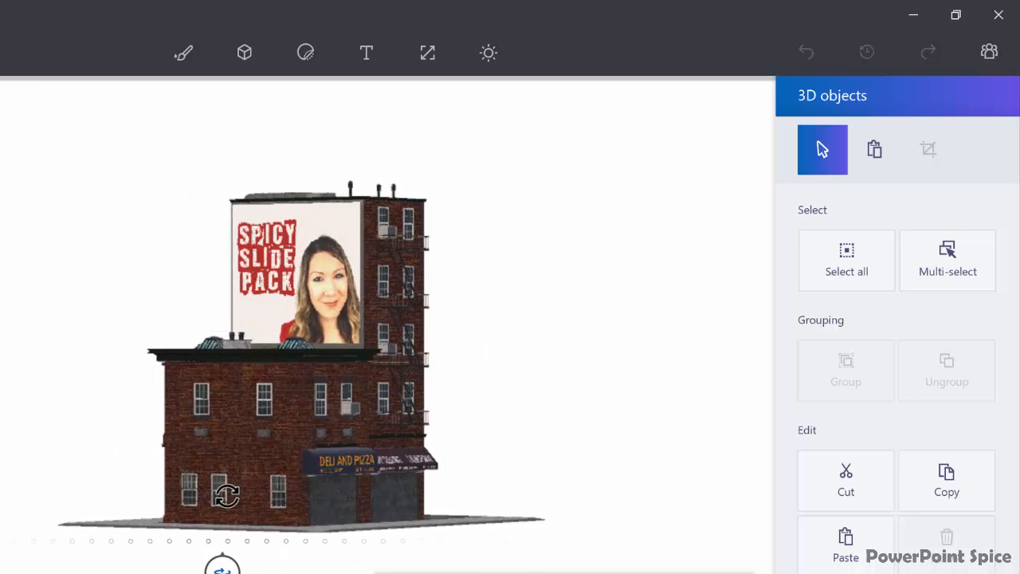
Tilt the building to view its rooftop and billboard poster, select it and bring up Insert in the main menu
{"action": "left_click_drag", "start_coordinate": [227, 495], "coordinate": [615, 428]}
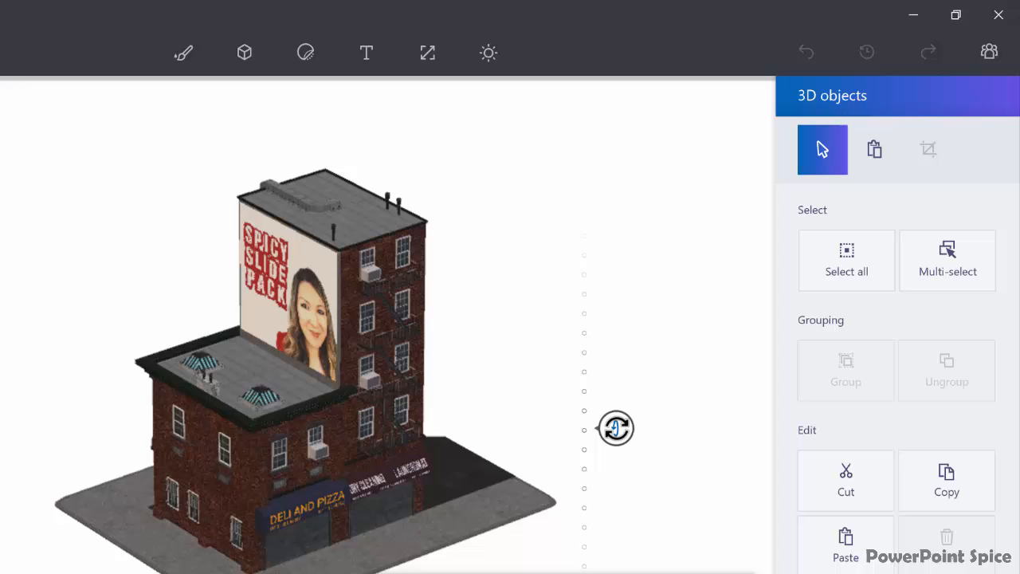
{"action": "left_click", "coordinate": [386, 373]}
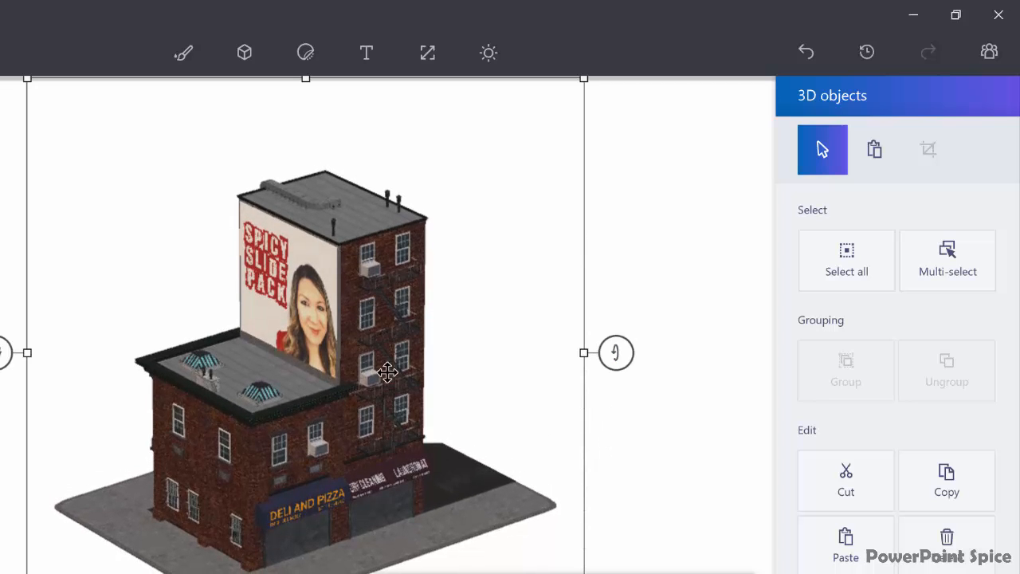
{"action": "left_click", "coordinate": [29, 9]}
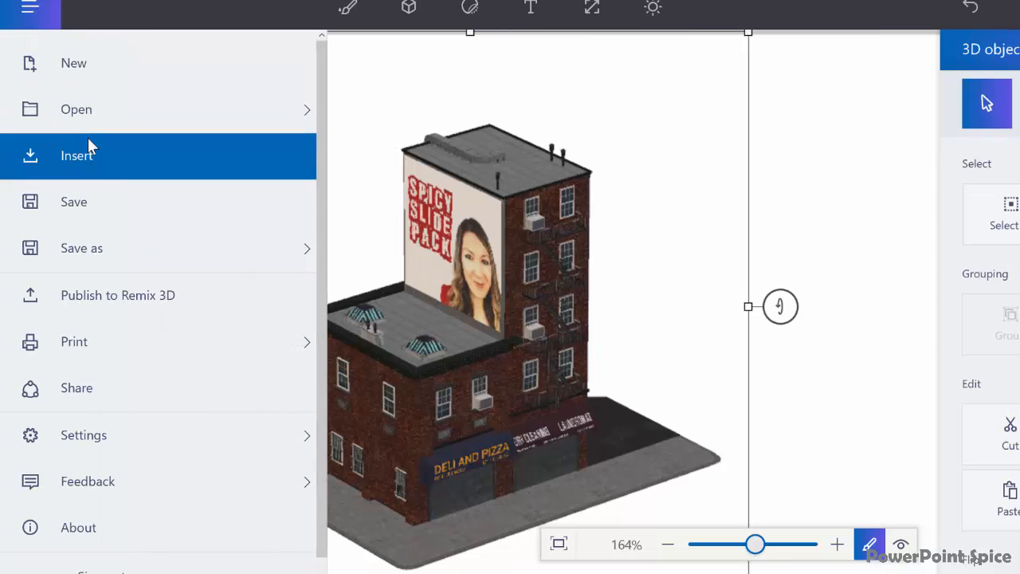
{"action": "left_click", "coordinate": [81, 249]}
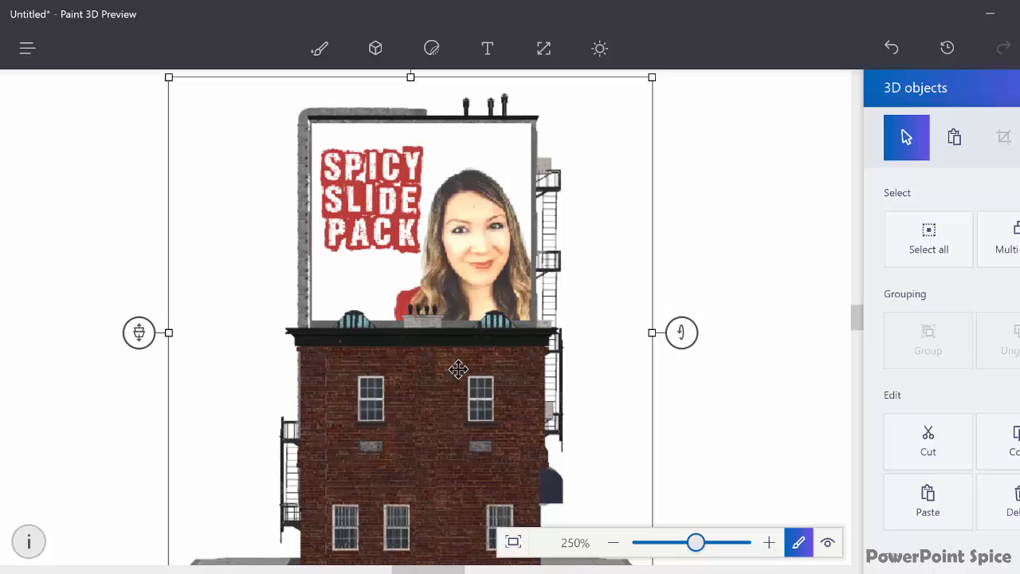
{"action": "mouse_move", "coordinate": [467, 407]}
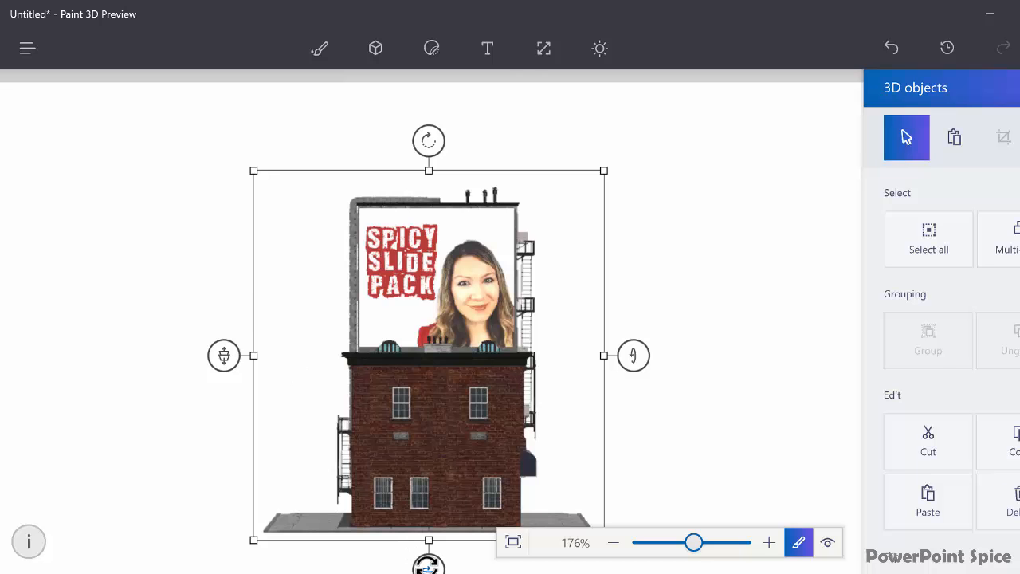
Spin the building to its DELI AND PIZZA storefront side and zoom in close
{"action": "left_click_drag", "start_coordinate": [695, 542], "coordinate": [697, 542]}
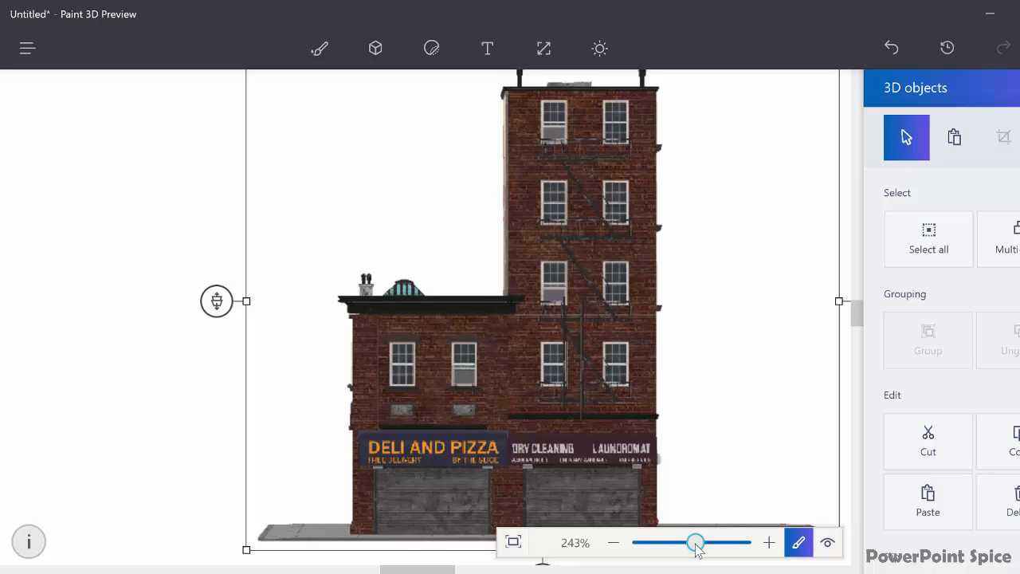
{"action": "left_click_drag", "start_coordinate": [696, 542], "coordinate": [698, 542]}
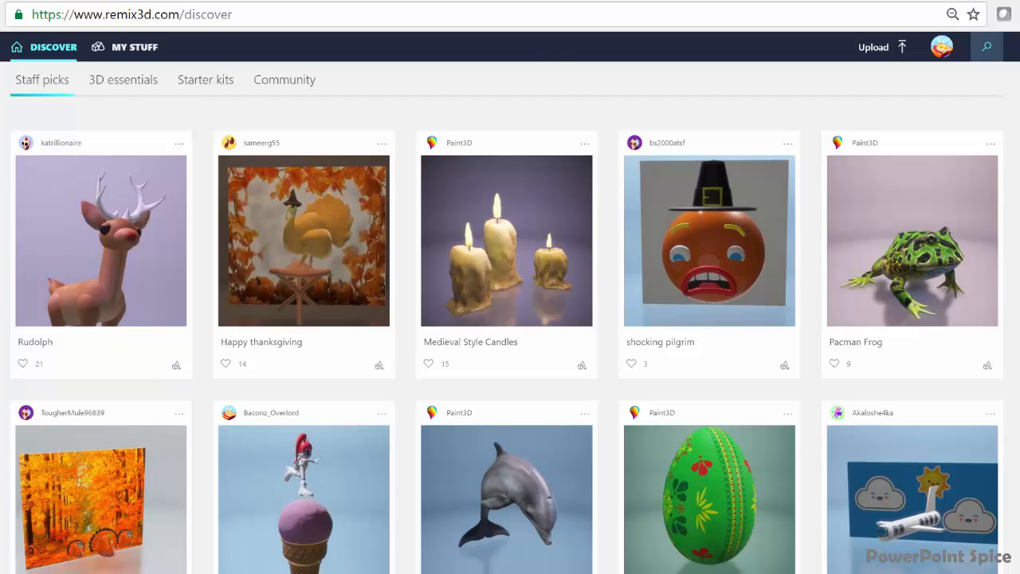
From My Stuff's Save for later board, browse the models and pick the Dragon
{"action": "left_click", "coordinate": [134, 47]}
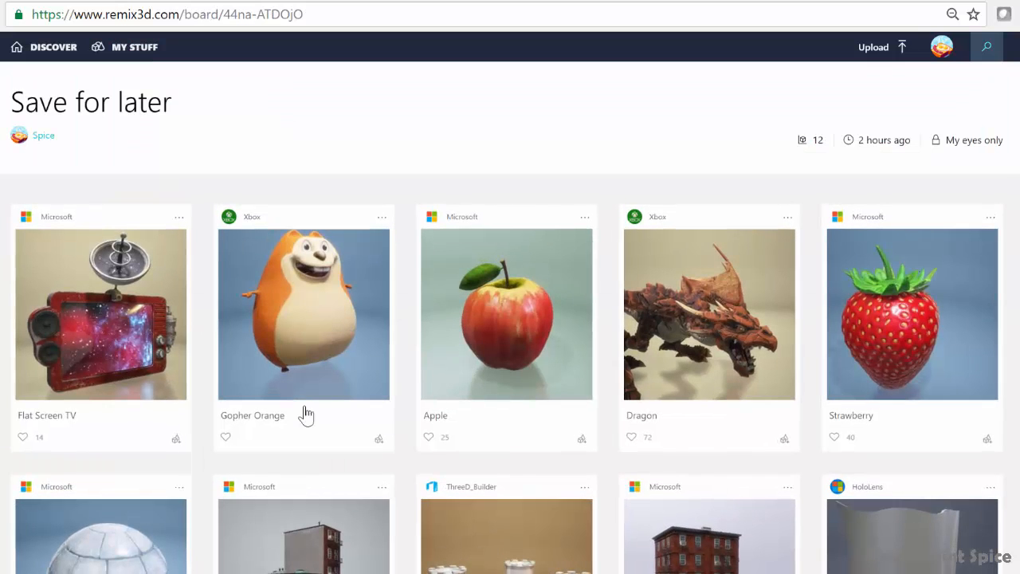
{"action": "scroll", "scroll_direction": "down", "scroll_amount": 3}
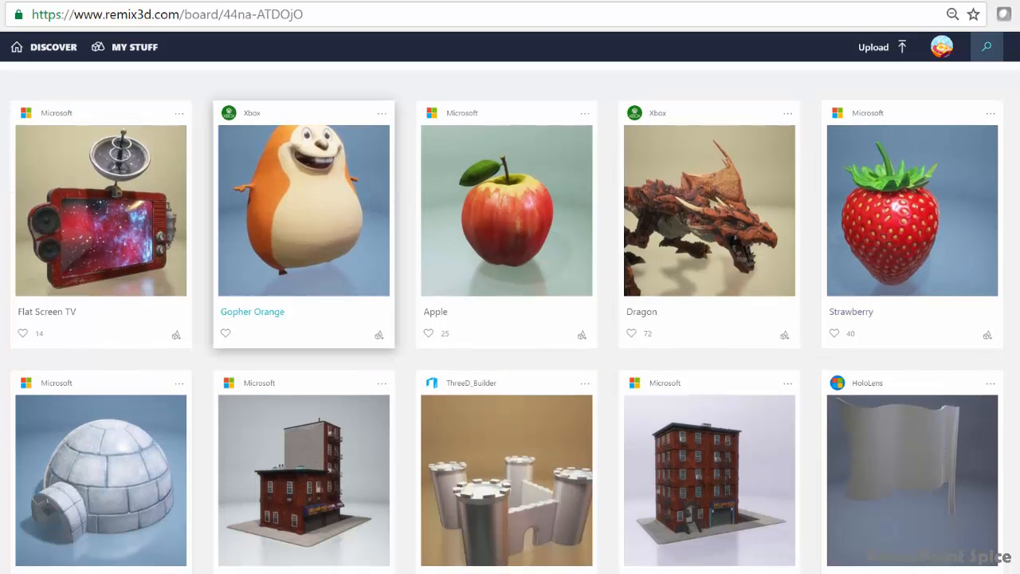
{"action": "scroll", "scroll_direction": "down", "scroll_amount": 3}
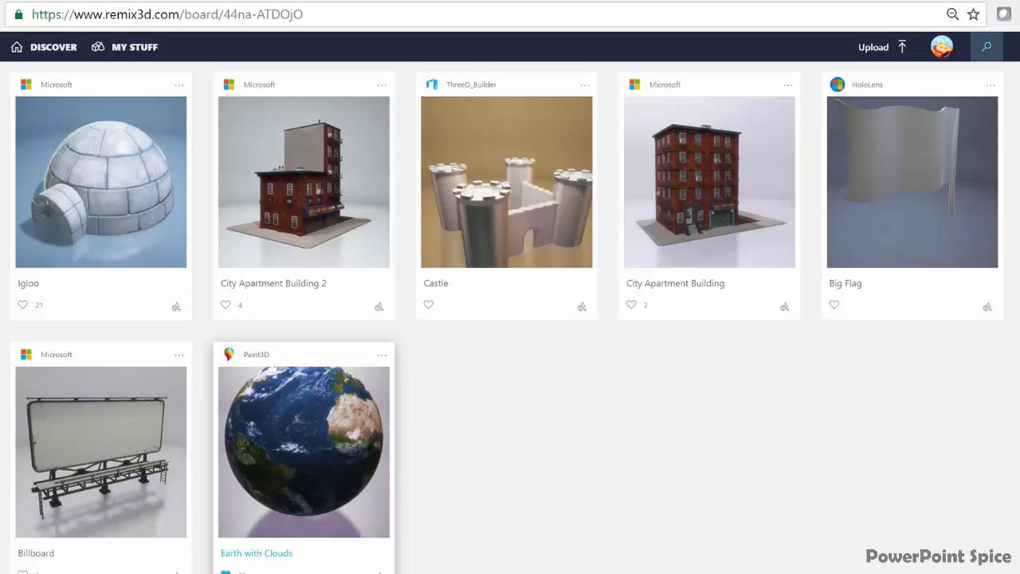
{"action": "scroll", "scroll_direction": "up", "scroll_amount": 3}
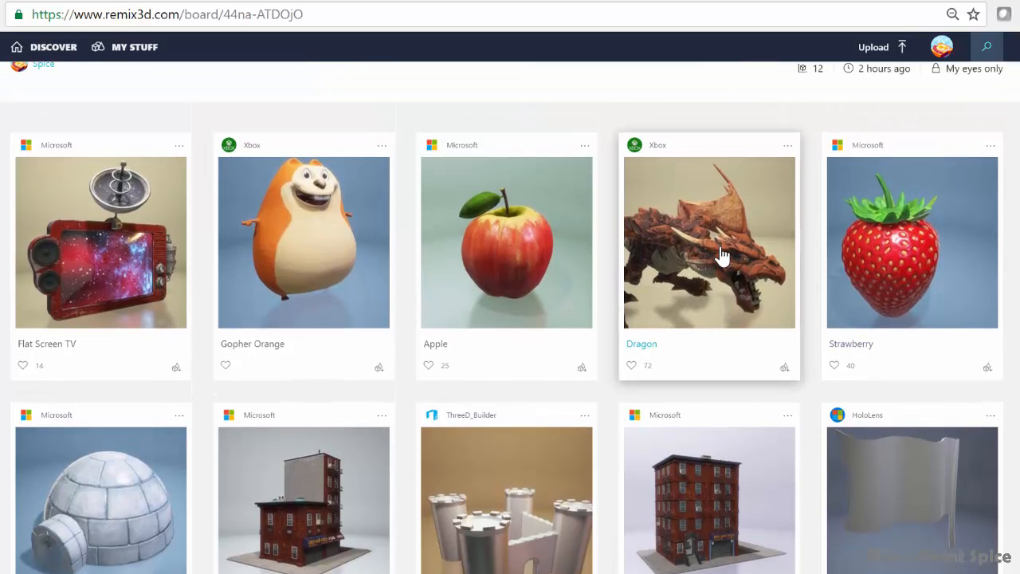
{"action": "left_click", "coordinate": [708, 247]}
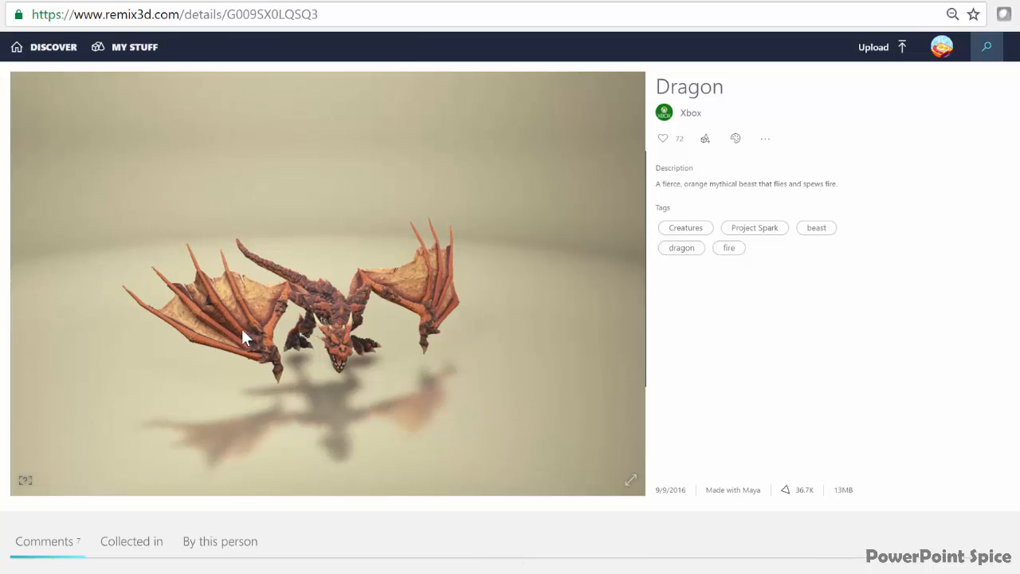
Orbit the Dragon in the 3D viewer through below, side, level and front-facing views
{"action": "left_click_drag", "start_coordinate": [242, 338], "coordinate": [399, 242]}
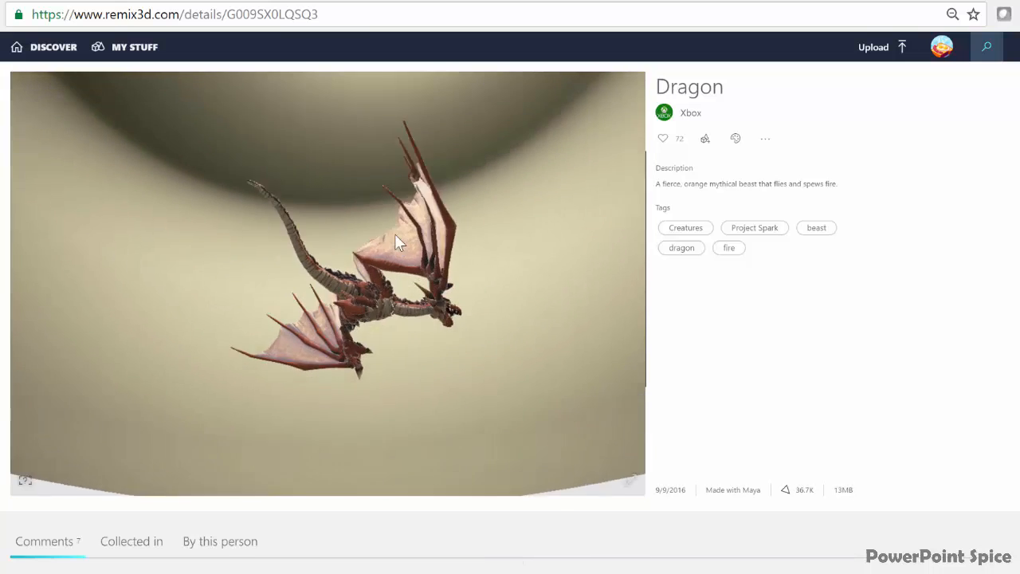
{"action": "left_click_drag", "start_coordinate": [399, 239], "coordinate": [303, 326]}
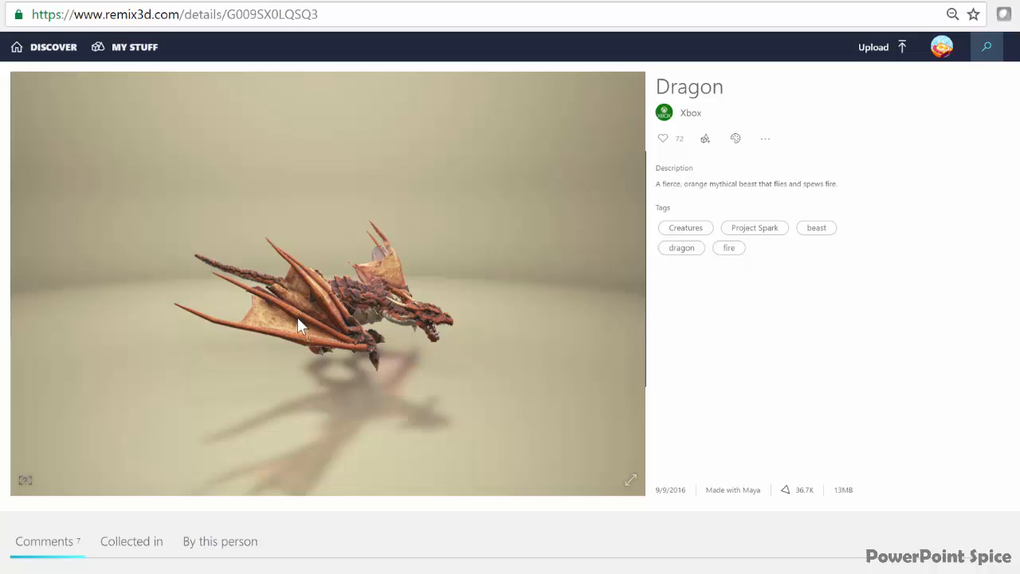
{"action": "left_click_drag", "start_coordinate": [301, 325], "coordinate": [134, 335]}
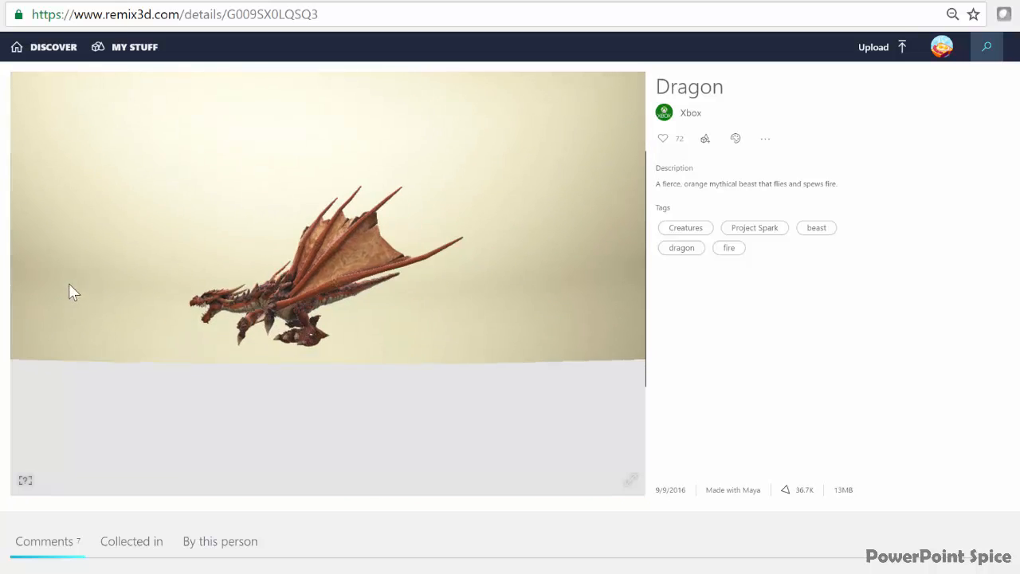
{"action": "left_click_drag", "start_coordinate": [73, 290], "coordinate": [201, 347]}
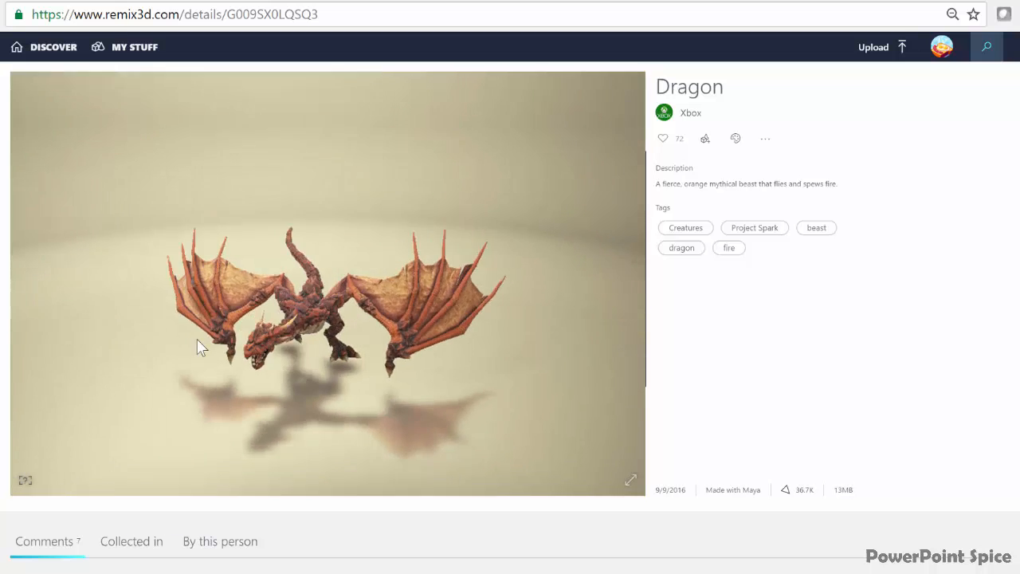
{"action": "left_click_drag", "start_coordinate": [199, 347], "coordinate": [306, 319]}
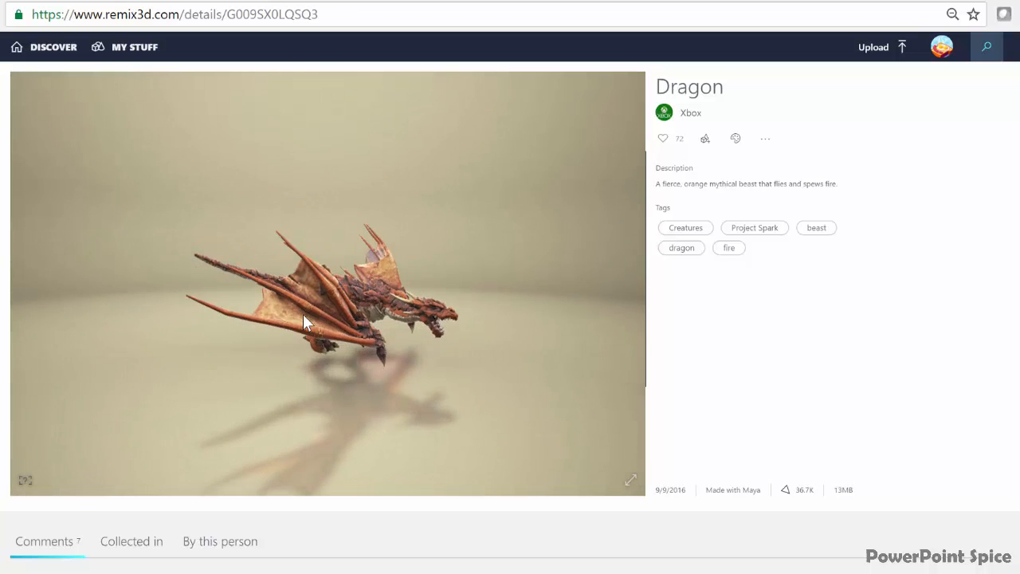
{"action": "left_click_drag", "start_coordinate": [311, 322], "coordinate": [319, 327]}
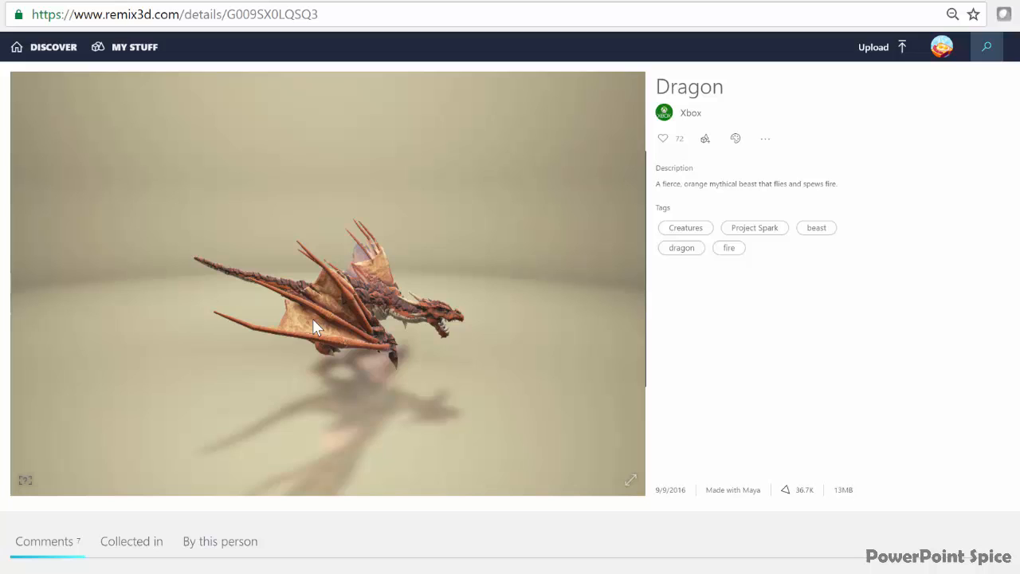
{"action": "left_click_drag", "start_coordinate": [315, 327], "coordinate": [302, 316]}
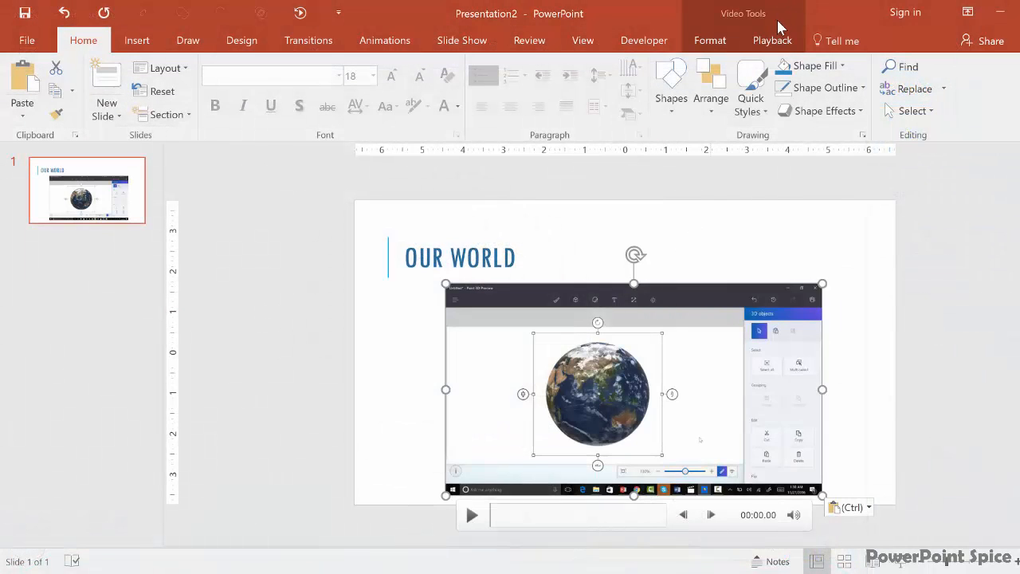
Give the globe video an oval shape via Video Tools Format so only the round Earth shows
{"action": "left_click", "coordinate": [710, 42]}
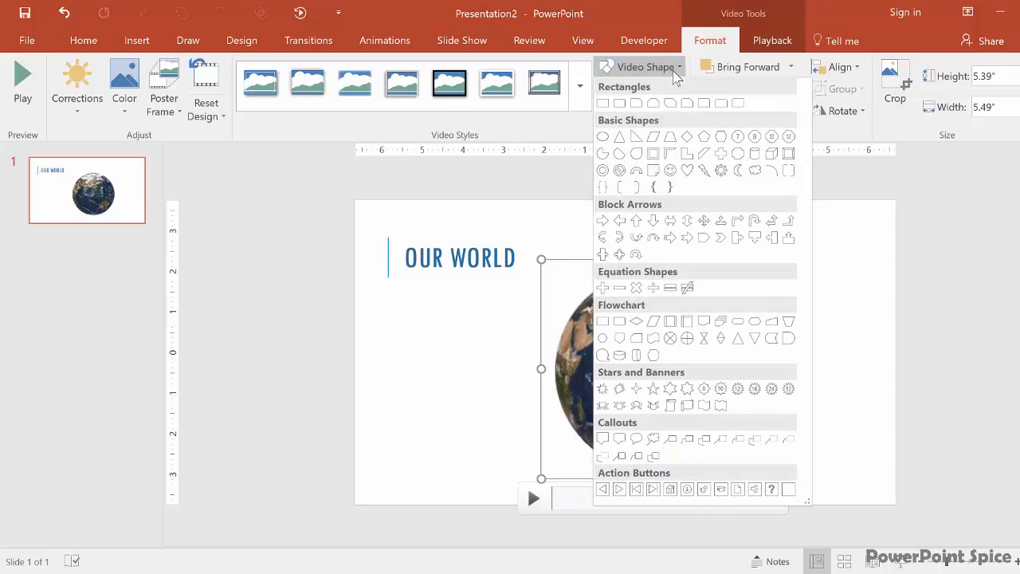
{"action": "left_click", "coordinate": [648, 67]}
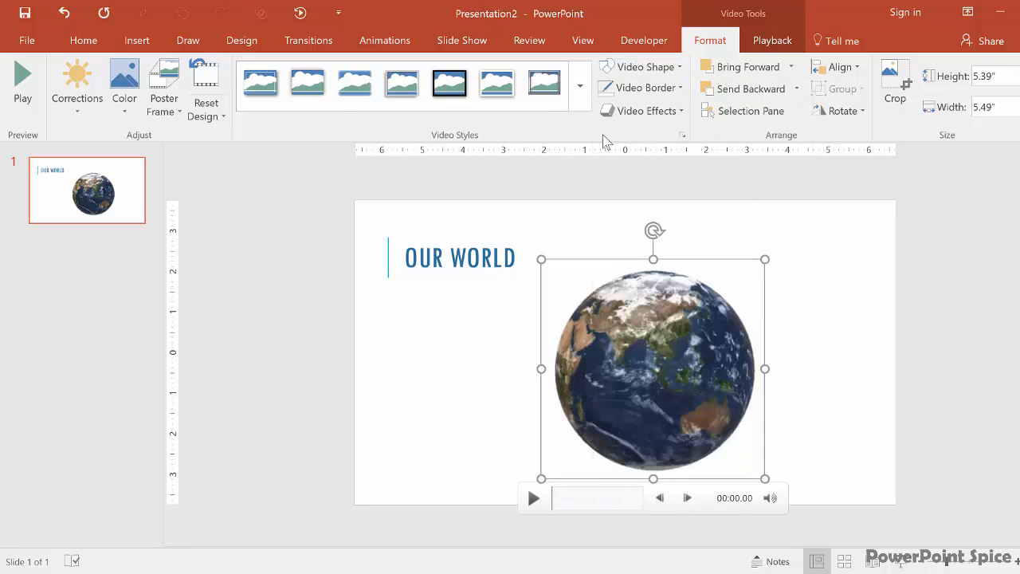
{"action": "left_click", "coordinate": [895, 83]}
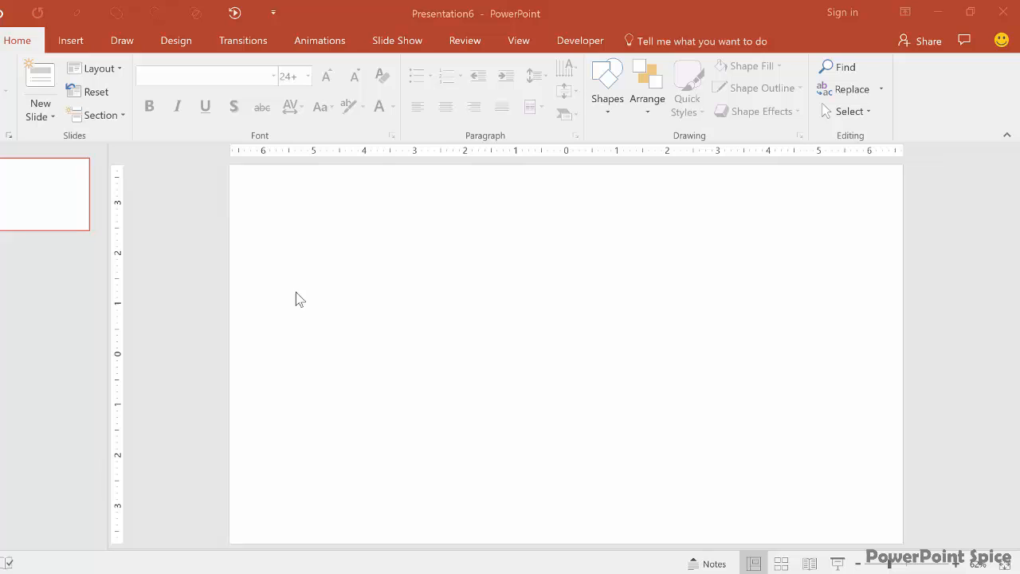
{"action": "mouse_move", "coordinate": [74, 44]}
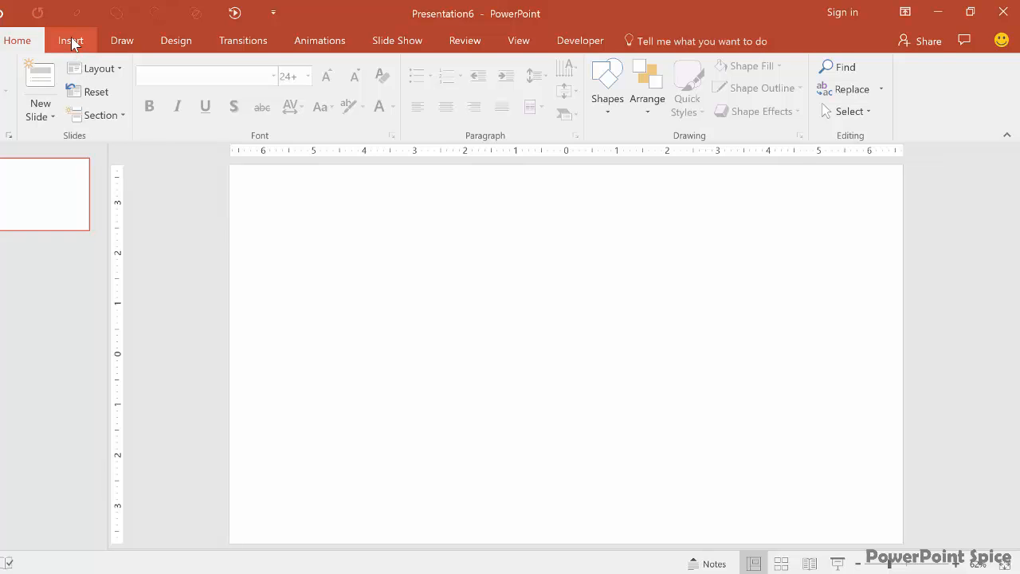
Show the Insert ribbon's content commands, including Screen Recording, for the blank presentation
{"action": "left_click", "coordinate": [70, 42]}
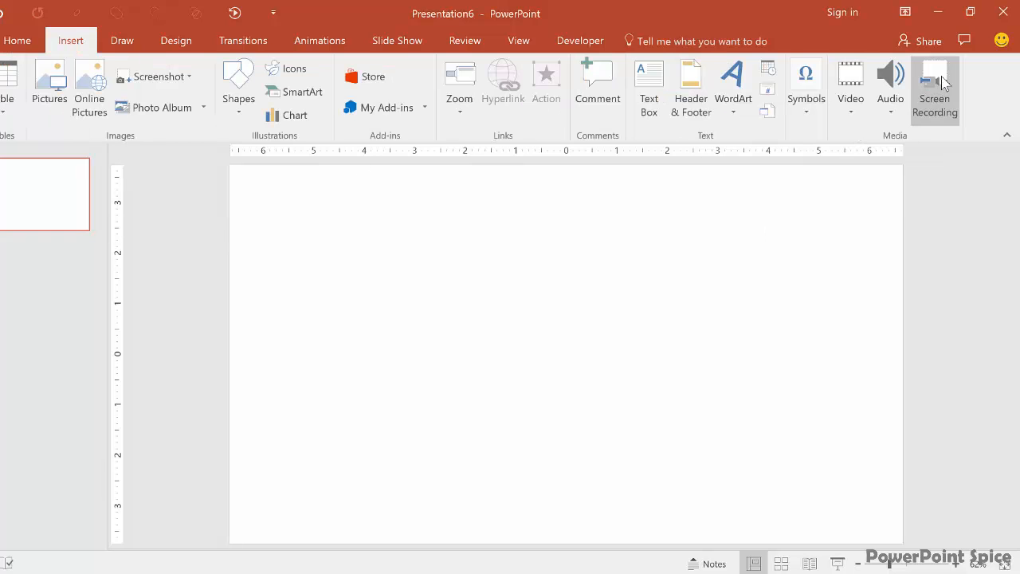
{"action": "mouse_move", "coordinate": [944, 82]}
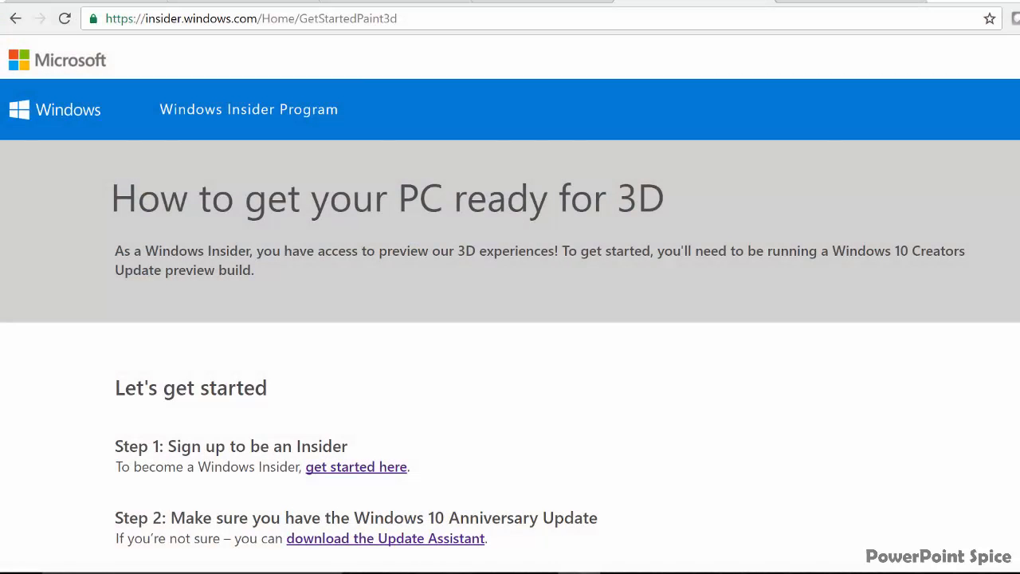
{"action": "mouse_move", "coordinate": [771, 230]}
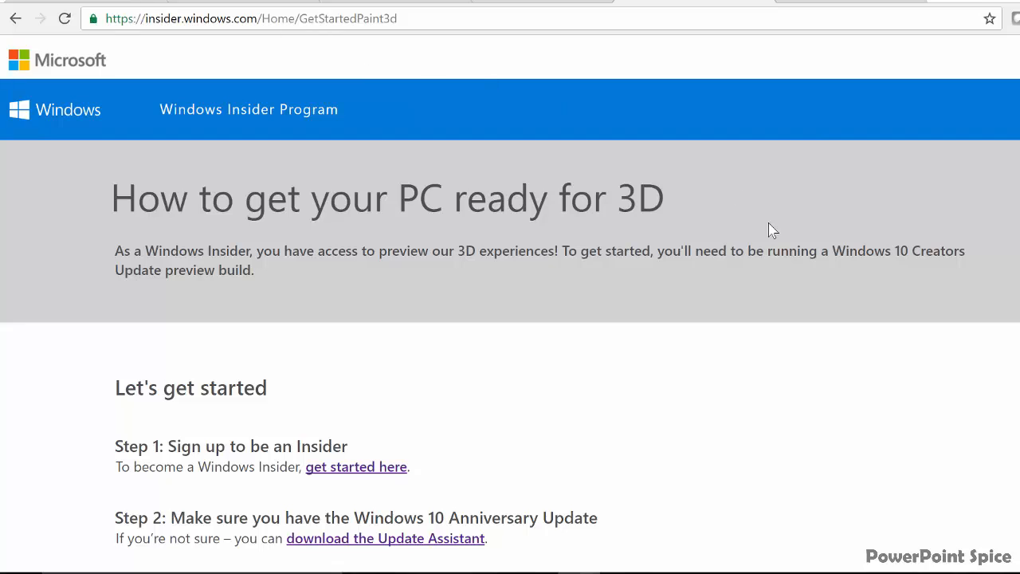